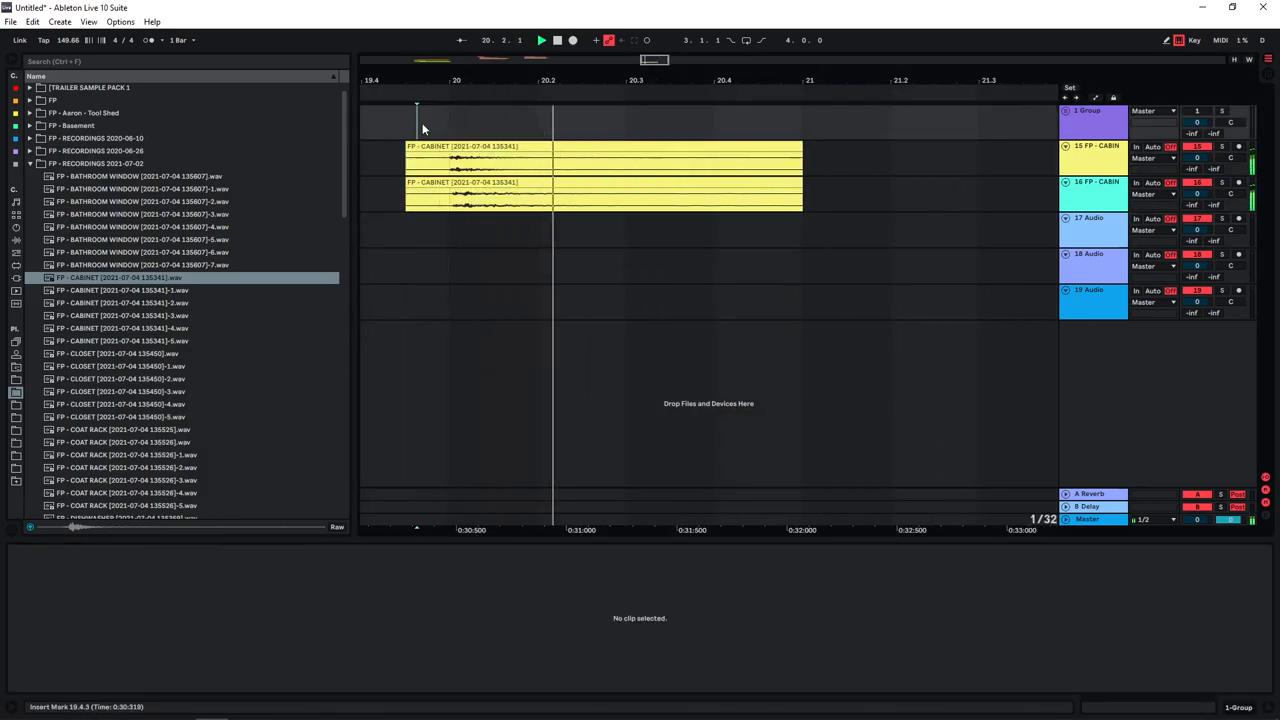
- Shorten both CABINET clips to about half their length by dragging their right edges
click(516, 196)
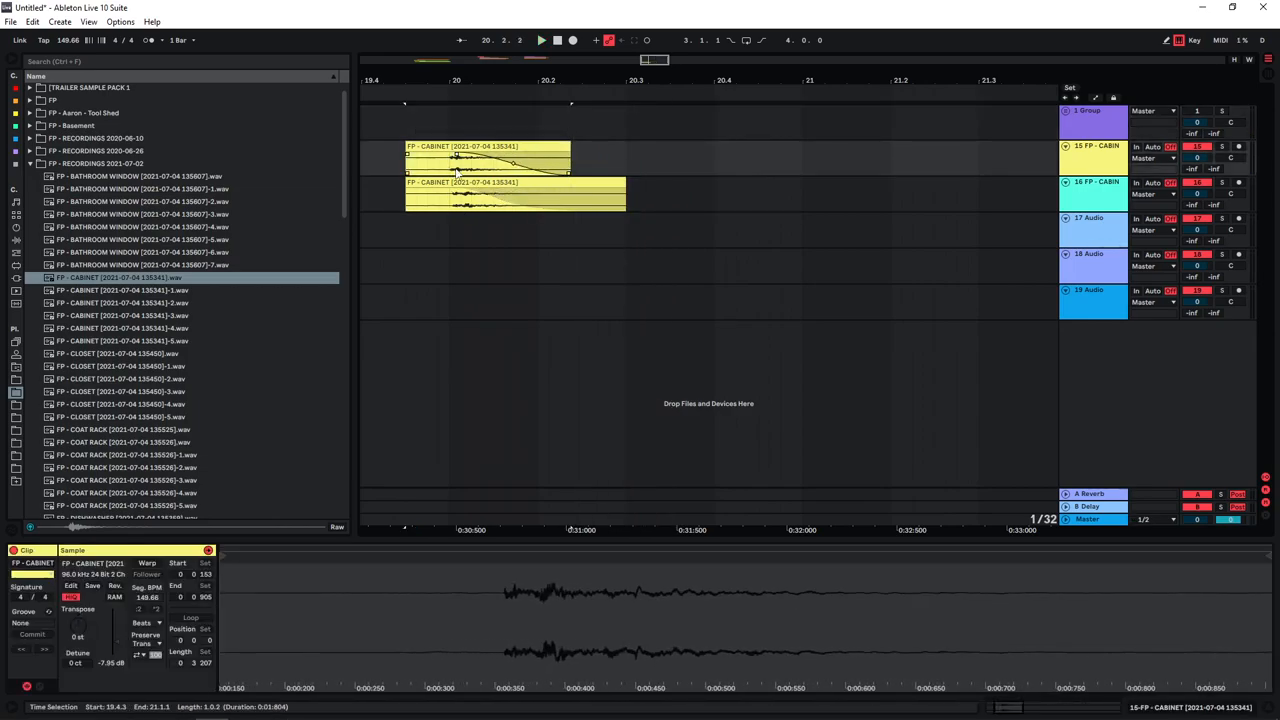
click(480, 248)
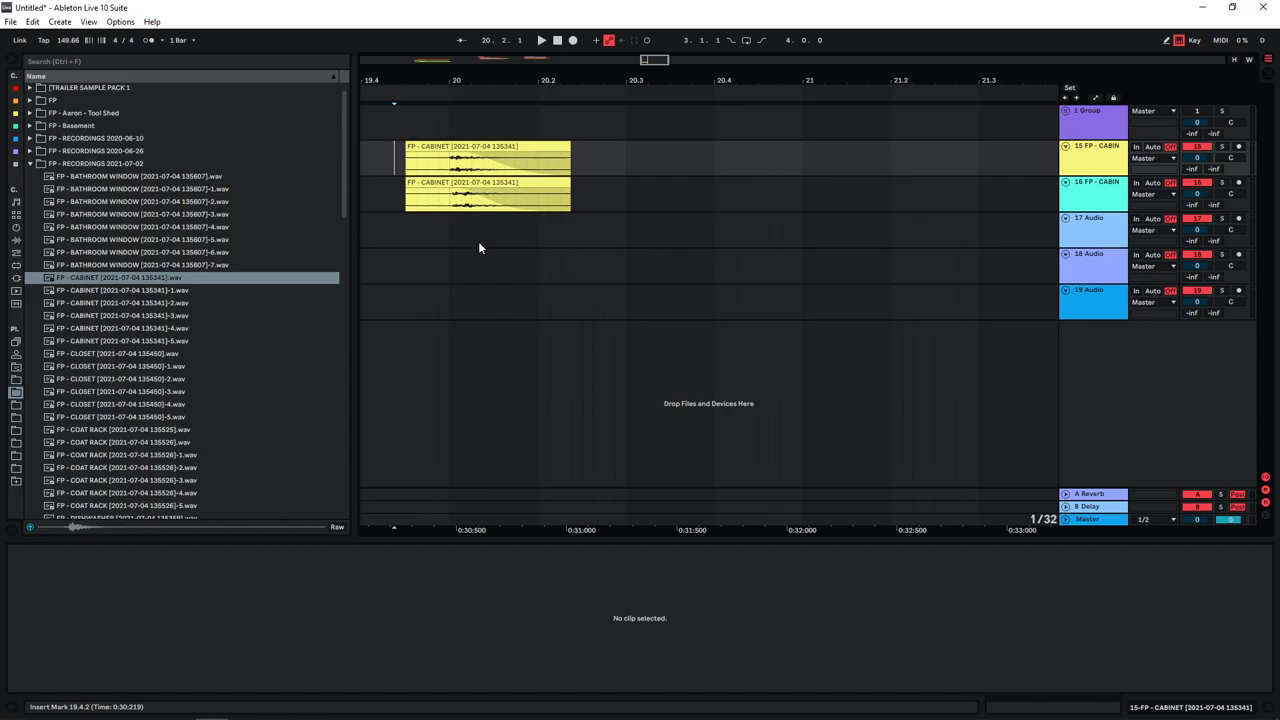
mouse_move(438, 236)
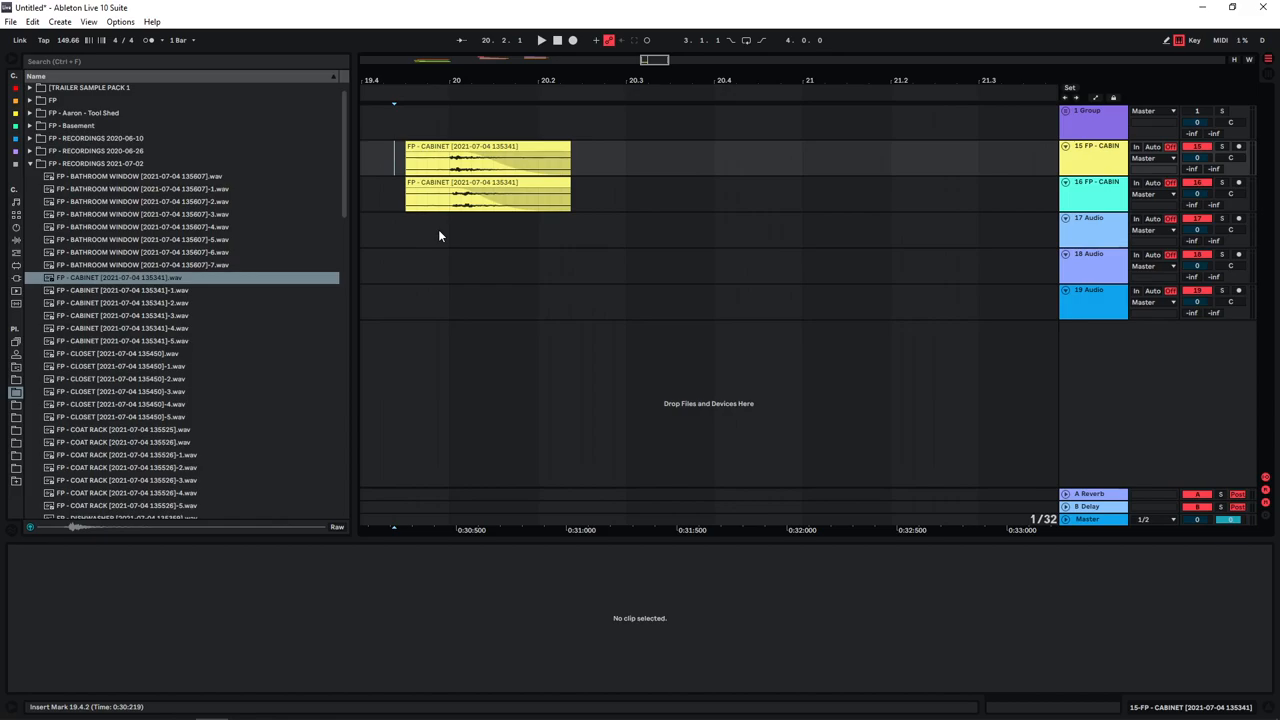
scroll(down, 3)
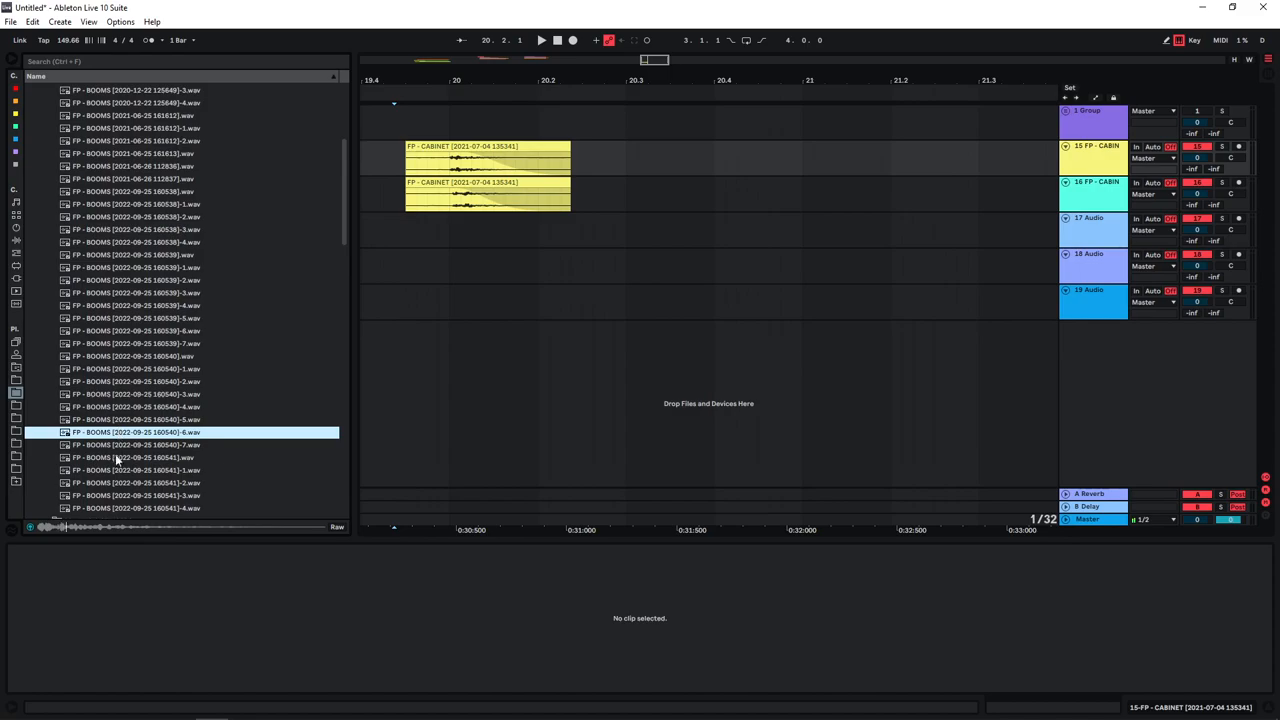
- Add a BOOMS sample on a new BOOM track and nudge both CABINET clips slightly later
scroll(down, 3)
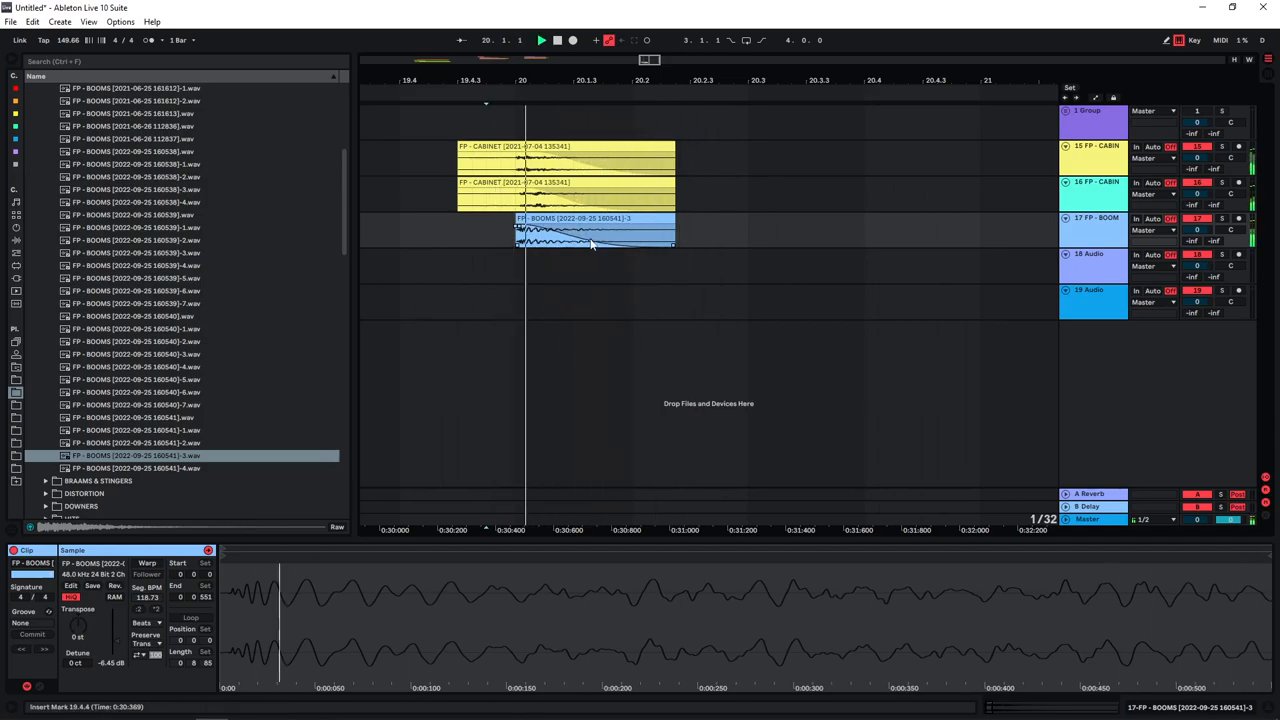
click(564, 148)
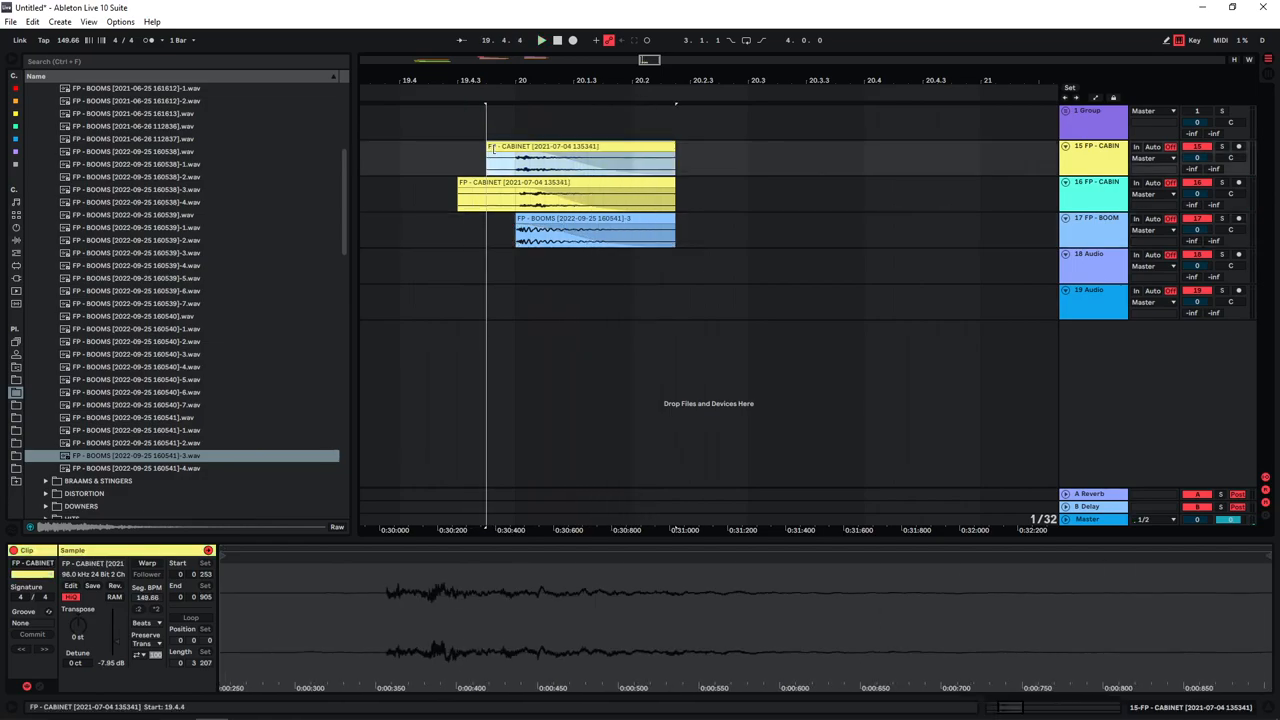
click(560, 196)
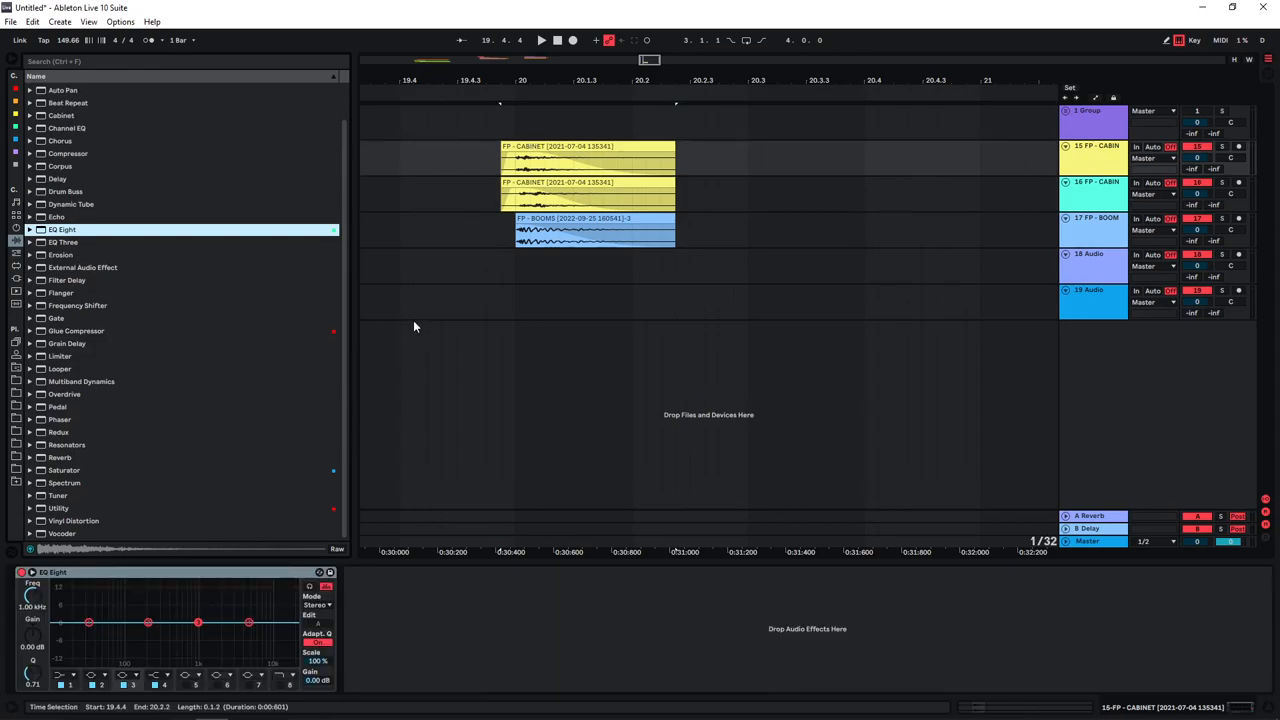
mouse_move(184, 508)
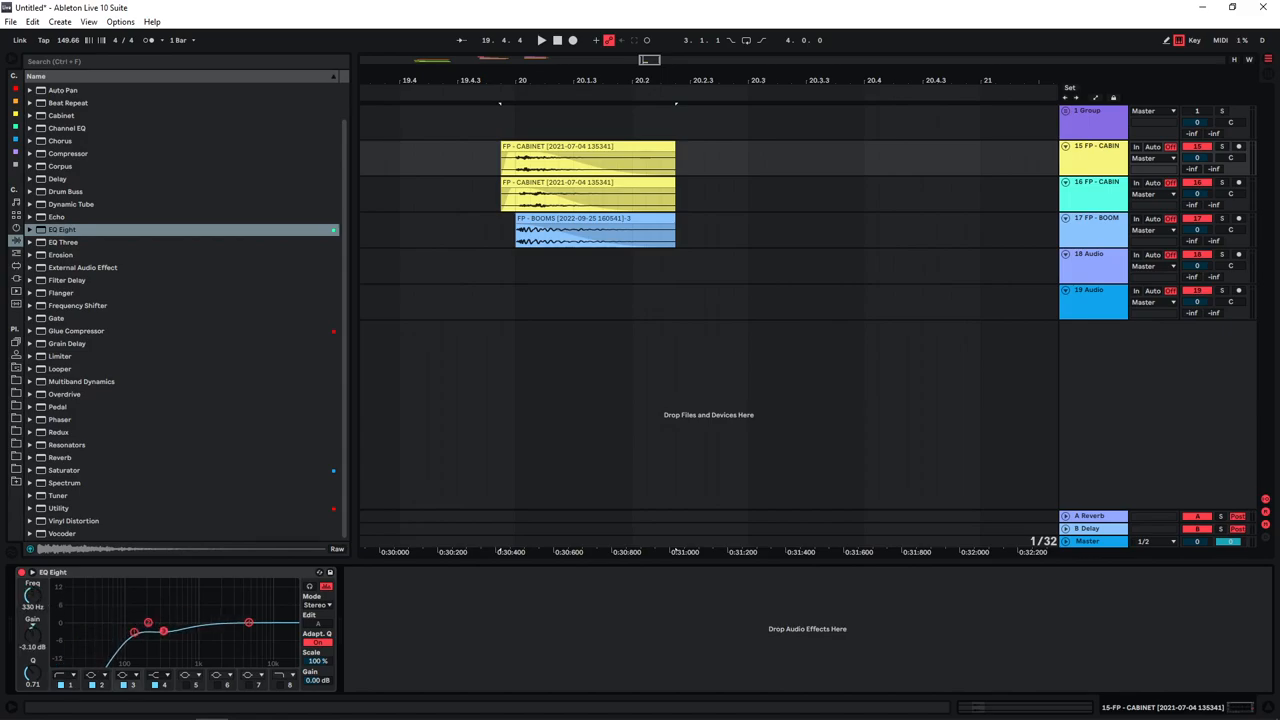
- Shape the CABINET EQ Eight with a low-frequency cut and a mid-band boost
drag(248, 620, 234, 616)
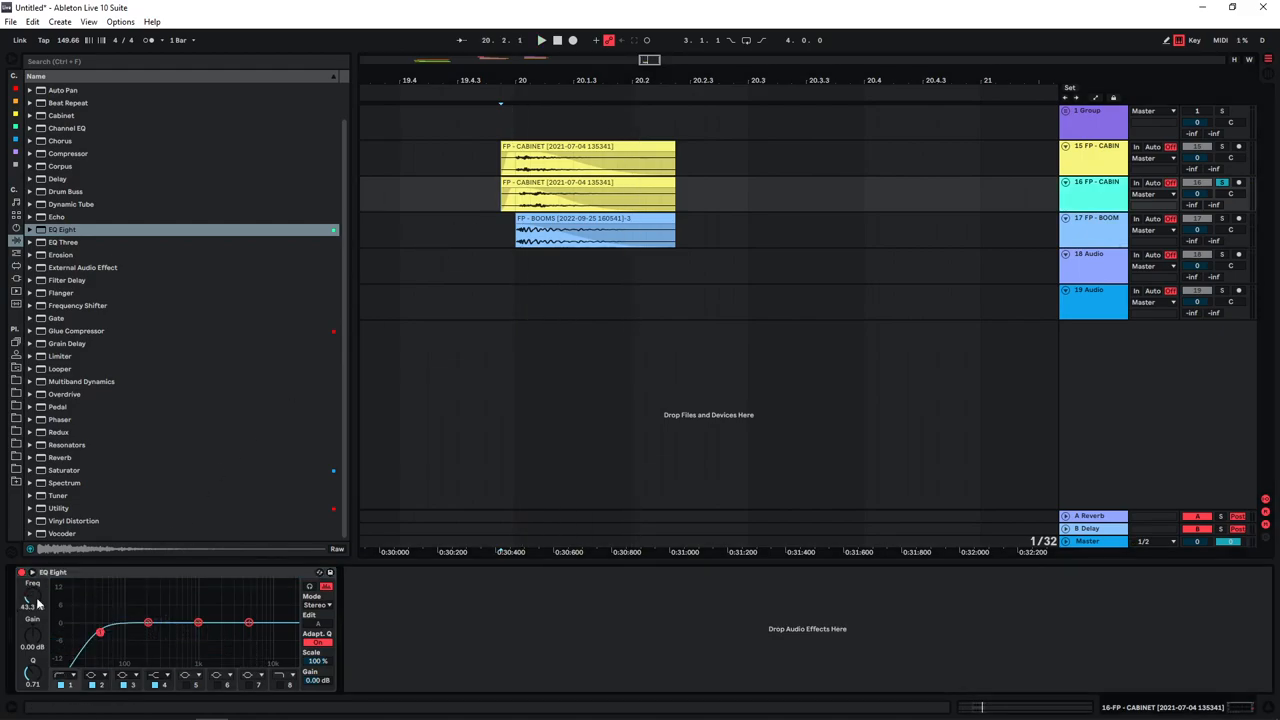
drag(248, 624, 236, 636)
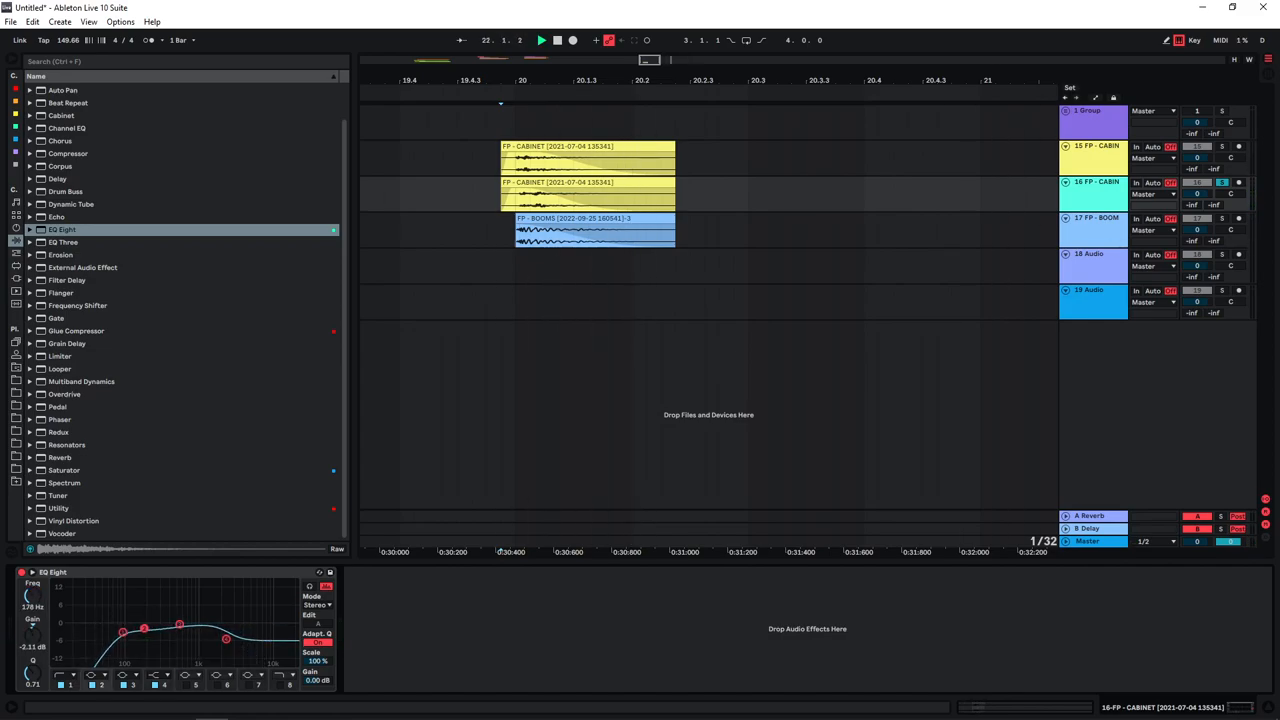
drag(144, 628, 140, 628)
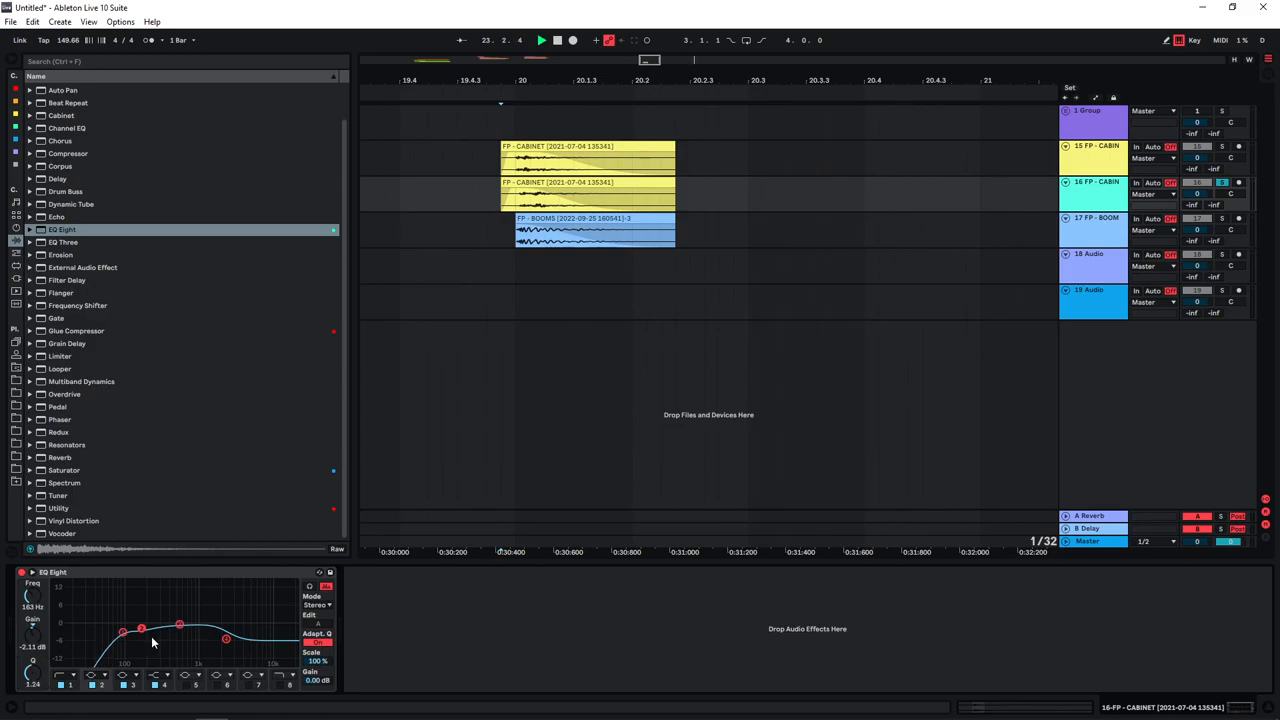
drag(142, 628, 140, 634)
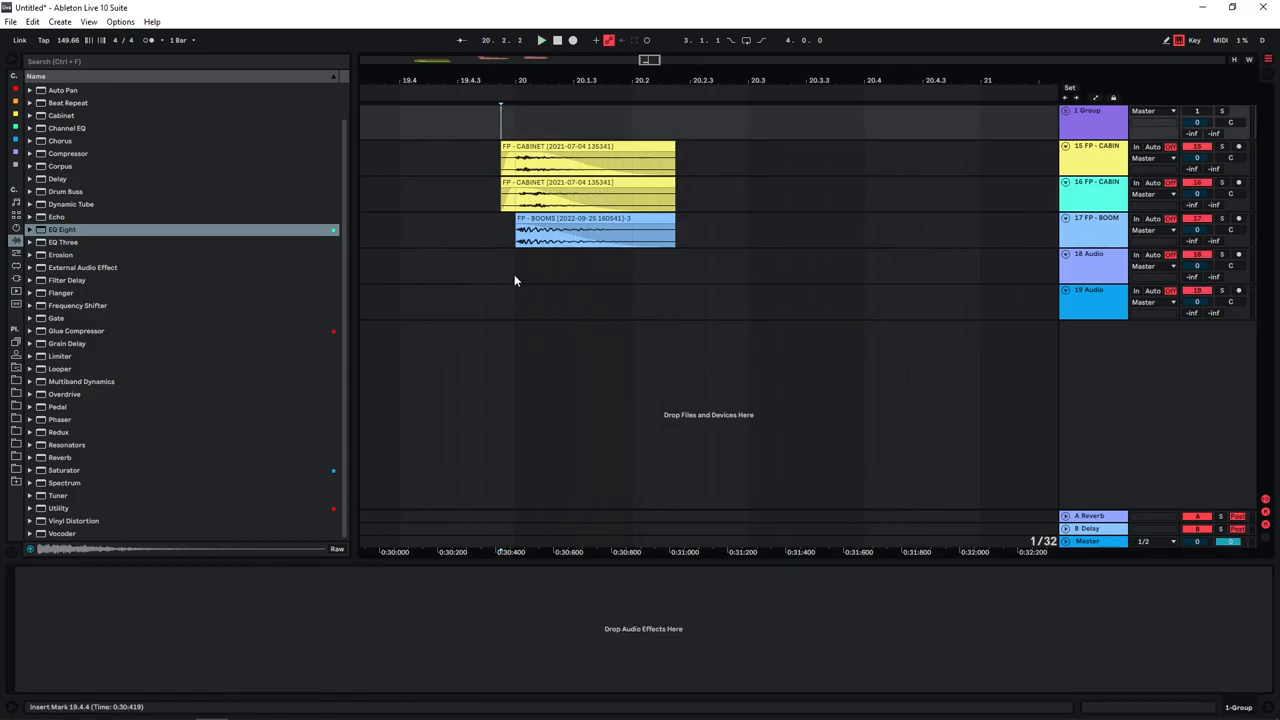
mouse_move(540, 268)
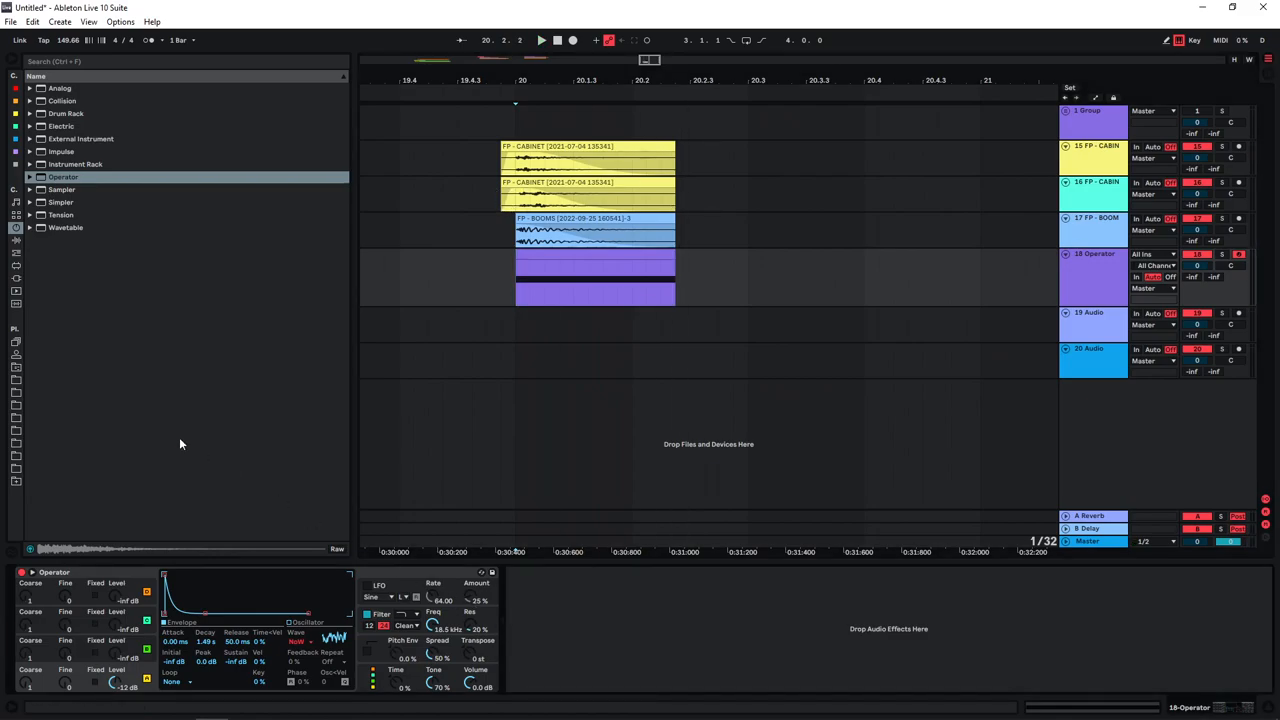
mouse_move(10, 270)
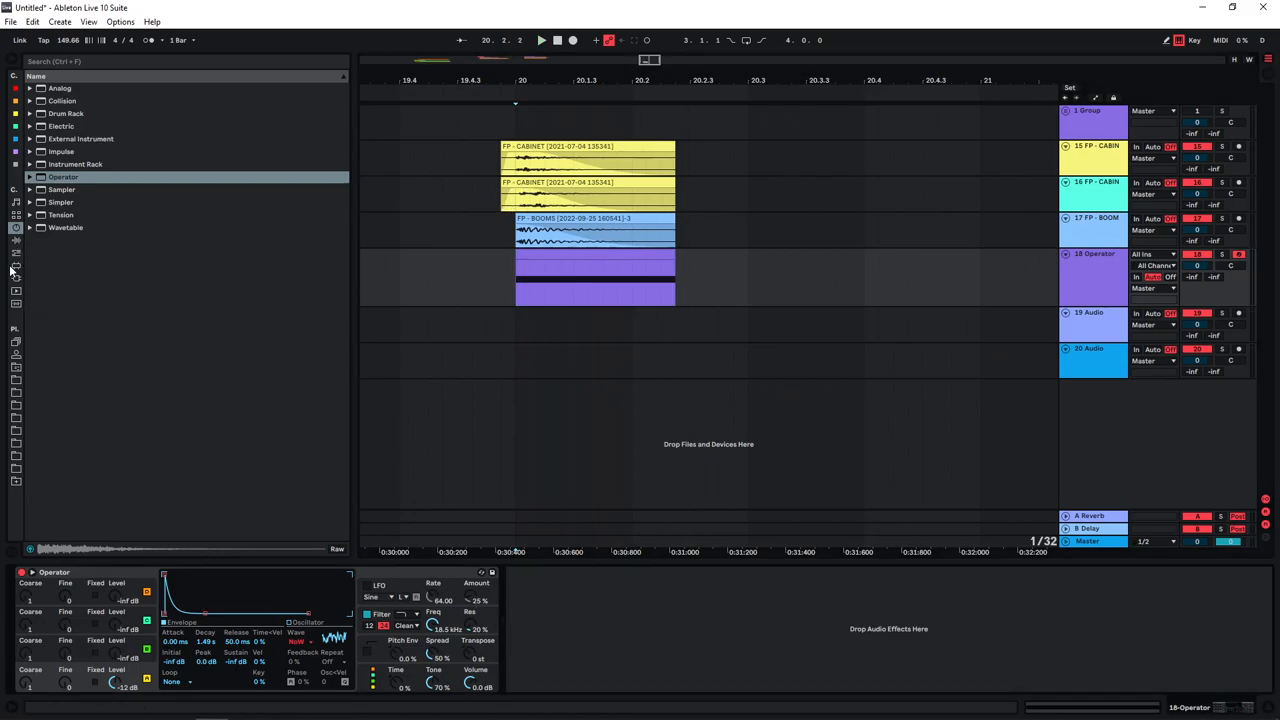
- Add an EQ Eight from Audio Effects onto the Operator track
click(16, 242)
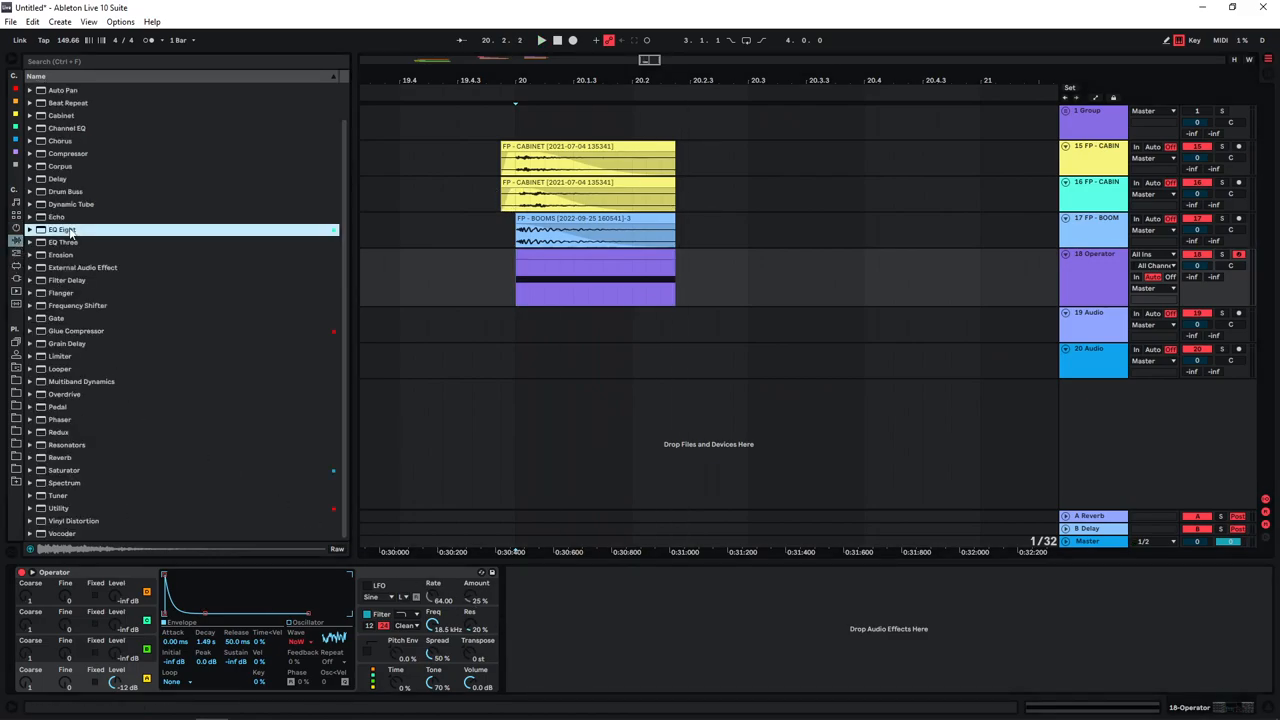
double_click(62, 230)
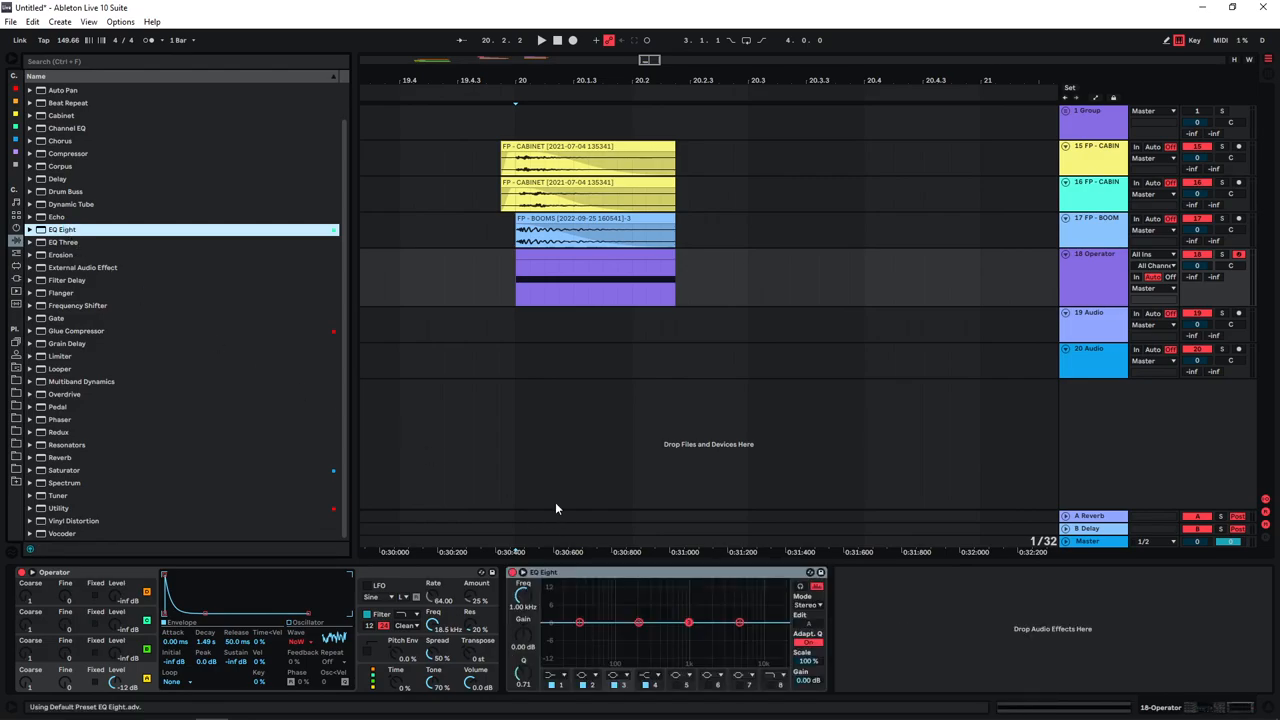
mouse_move(576, 580)
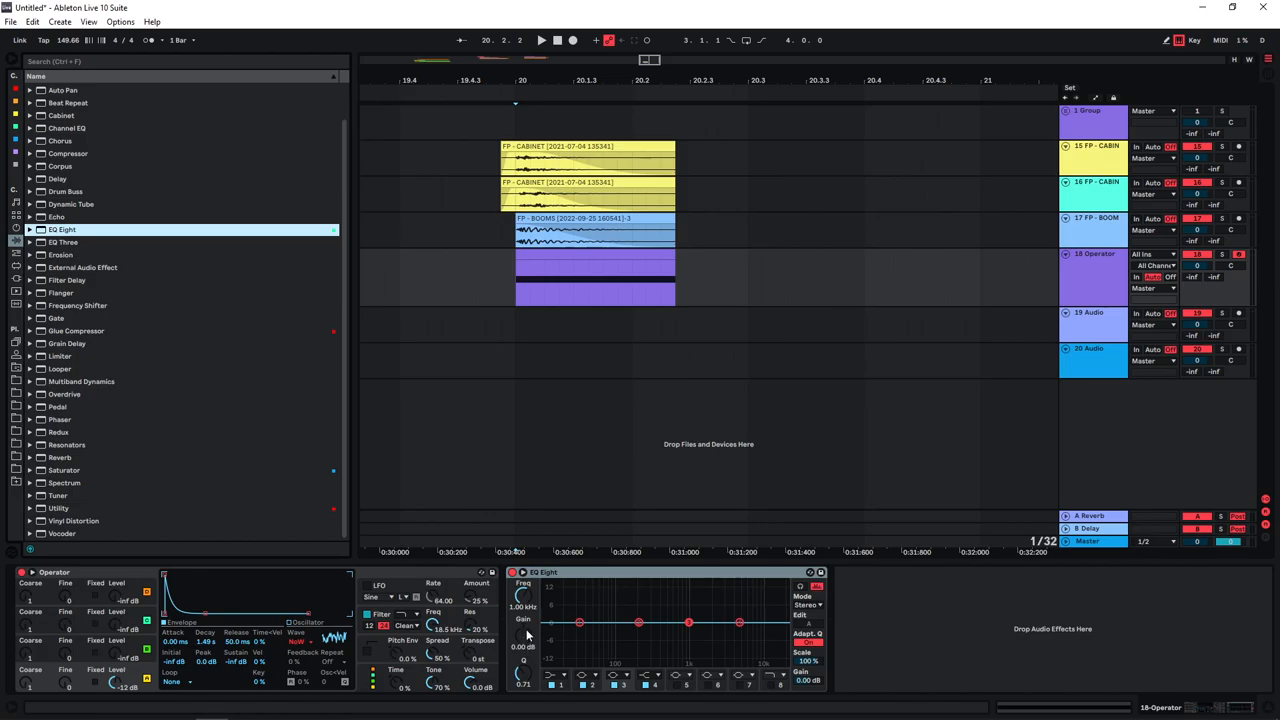
mouse_move(564, 582)
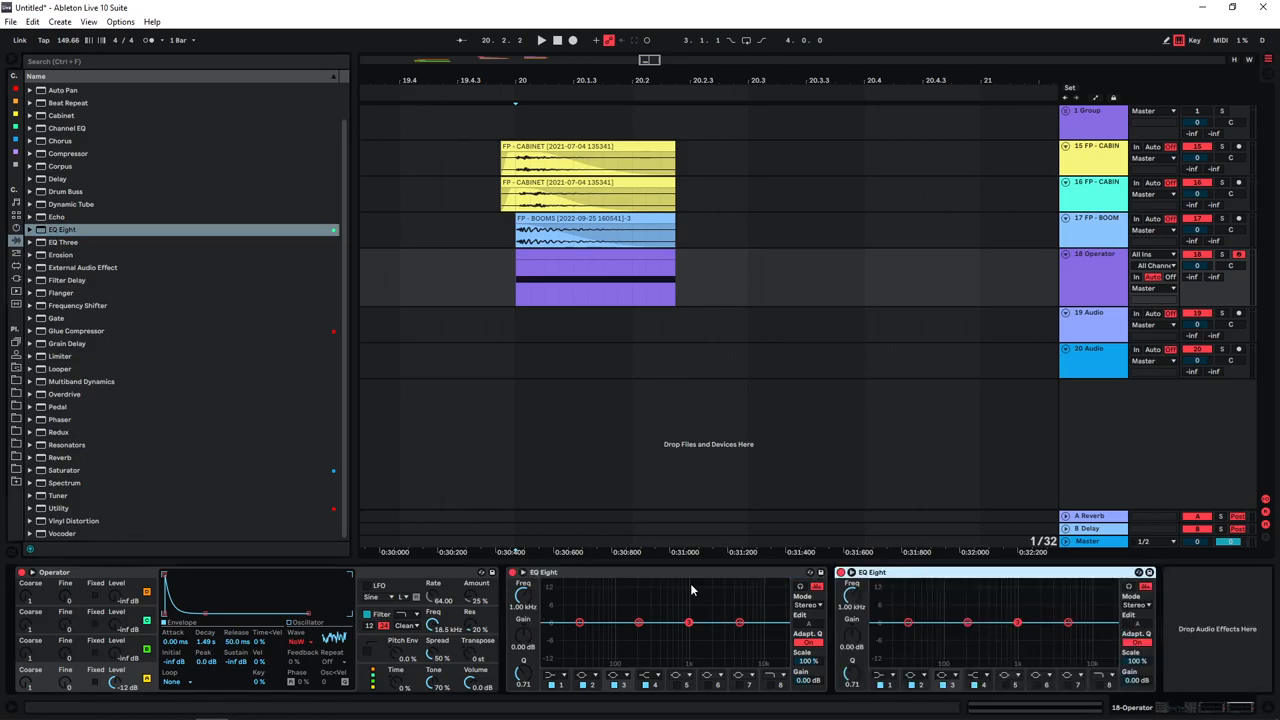
mouse_move(104, 308)
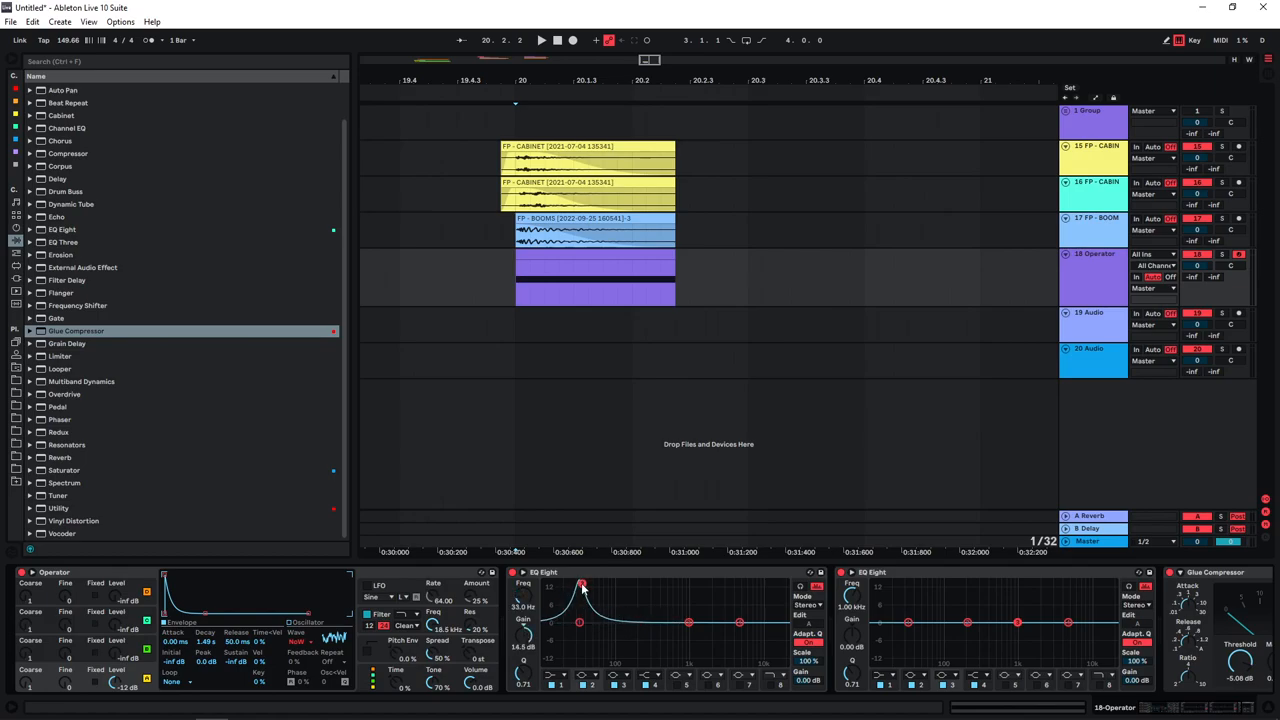
- Reshape the Operator EQ curve, group the hit layers and add Reverb to the group chain
drag(582, 586, 588, 586)
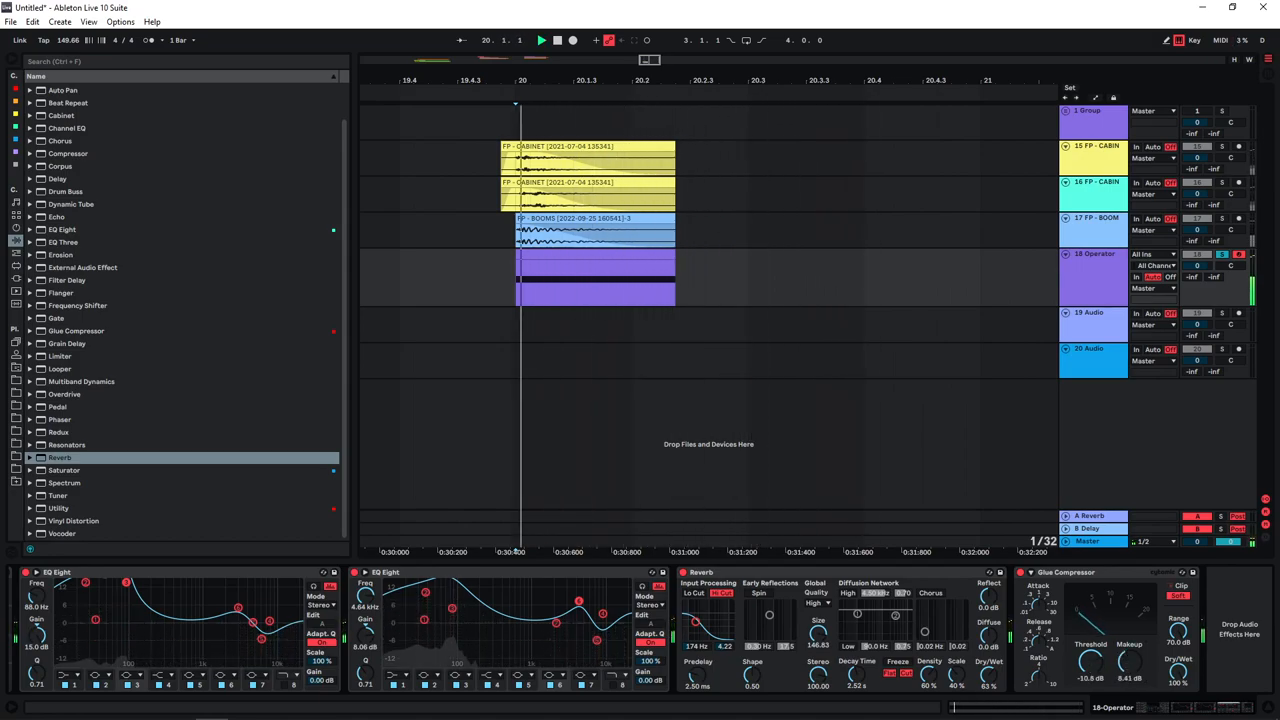
click(584, 190)
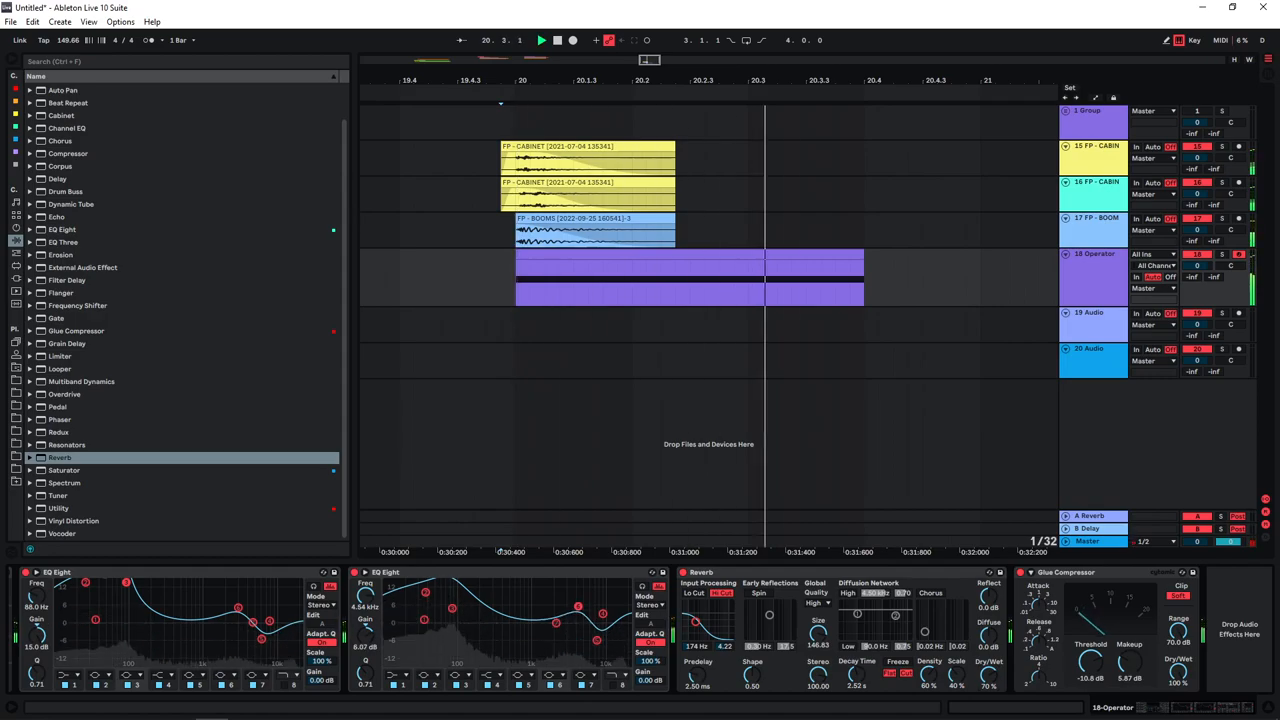
click(184, 60)
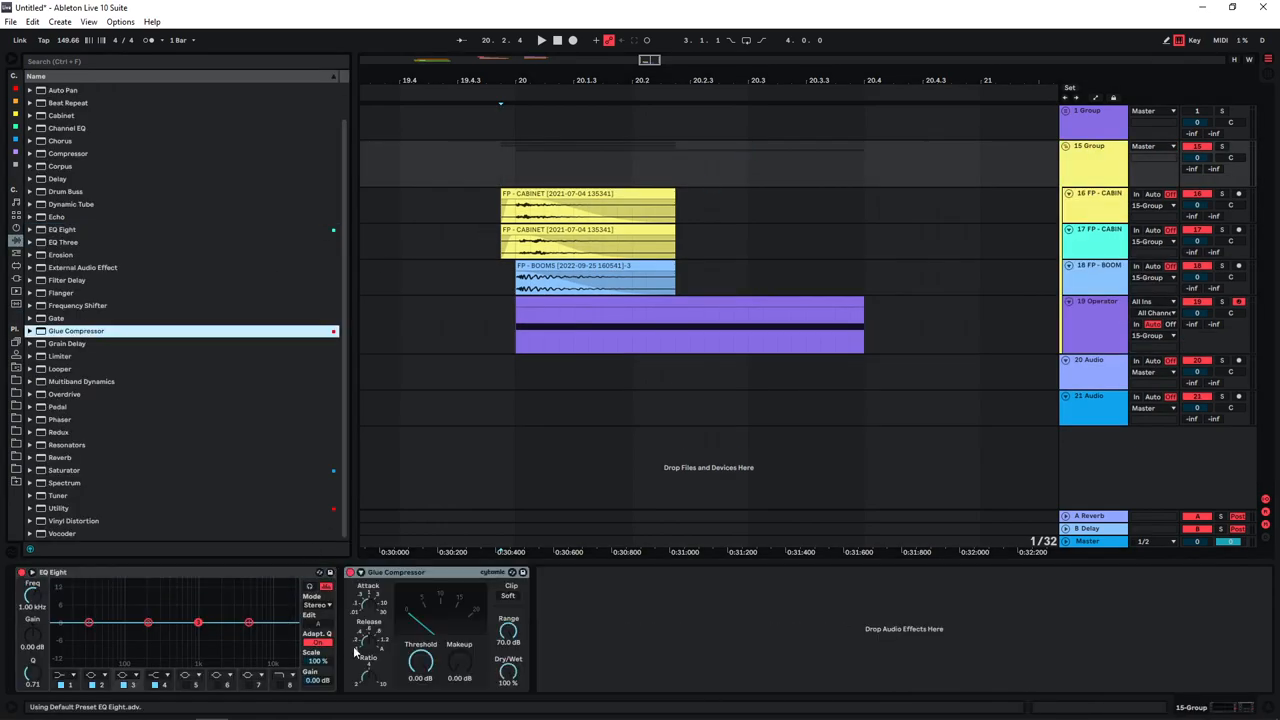
click(540, 40)
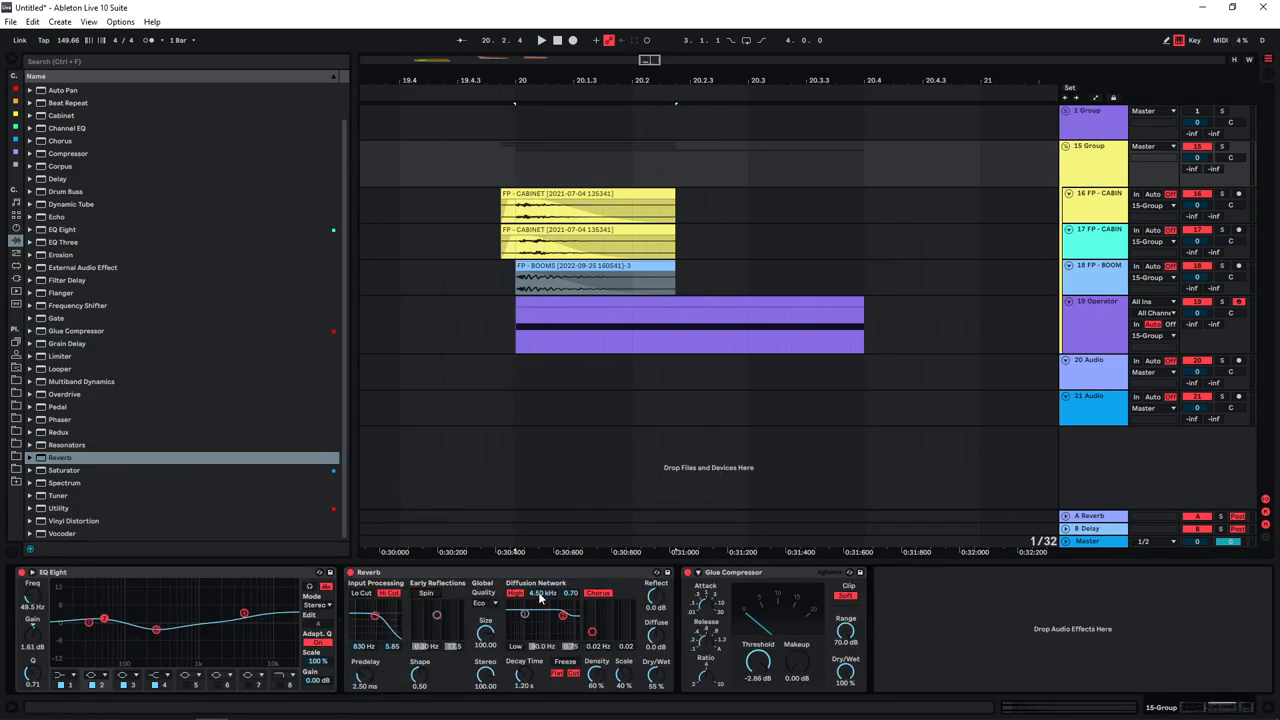
- Place suitcase-falls hits, a boom and a second Operator part later in the arrangement
click(540, 40)
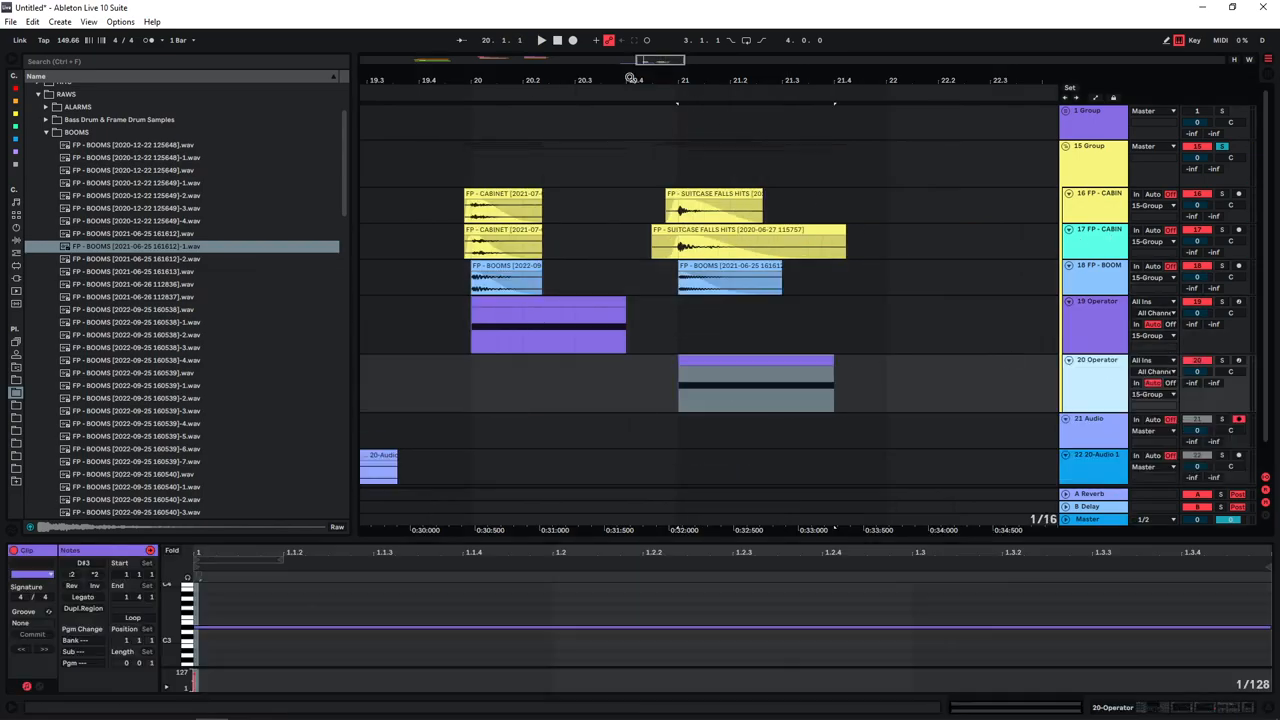
- Resample the hit groups into two audio clips on new tracks near bar 17
click(1092, 360)
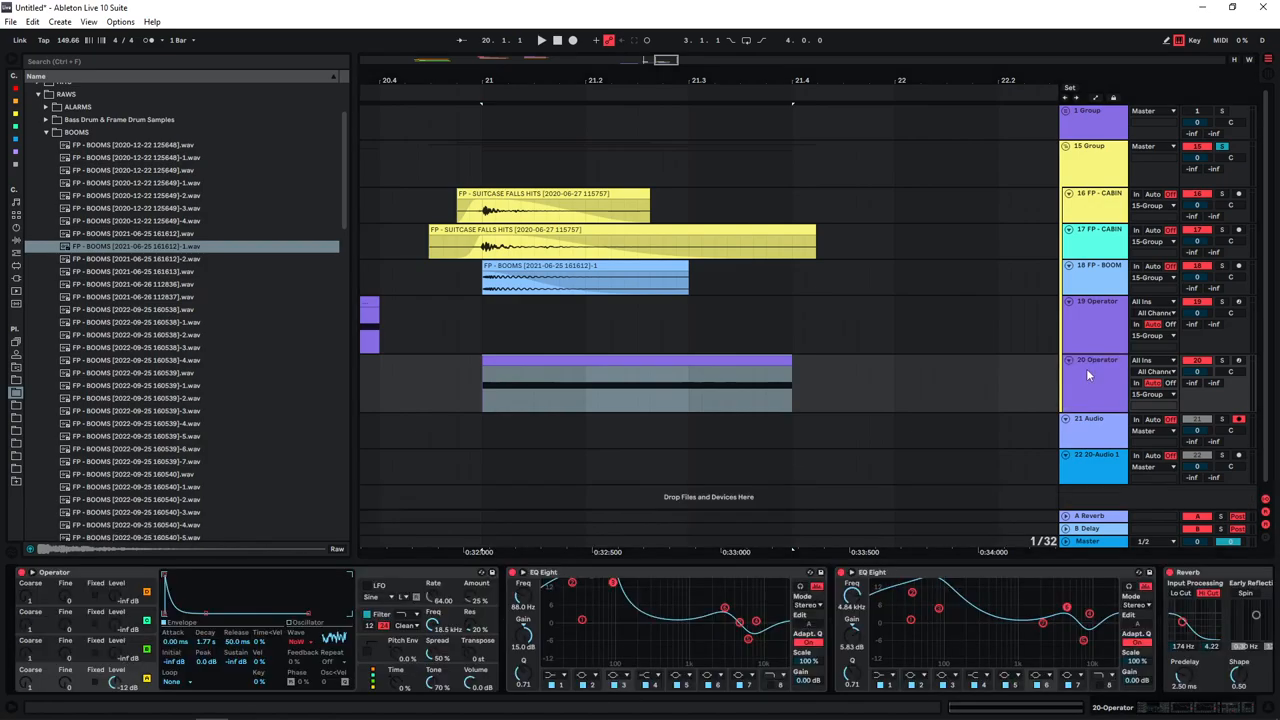
click(542, 40)
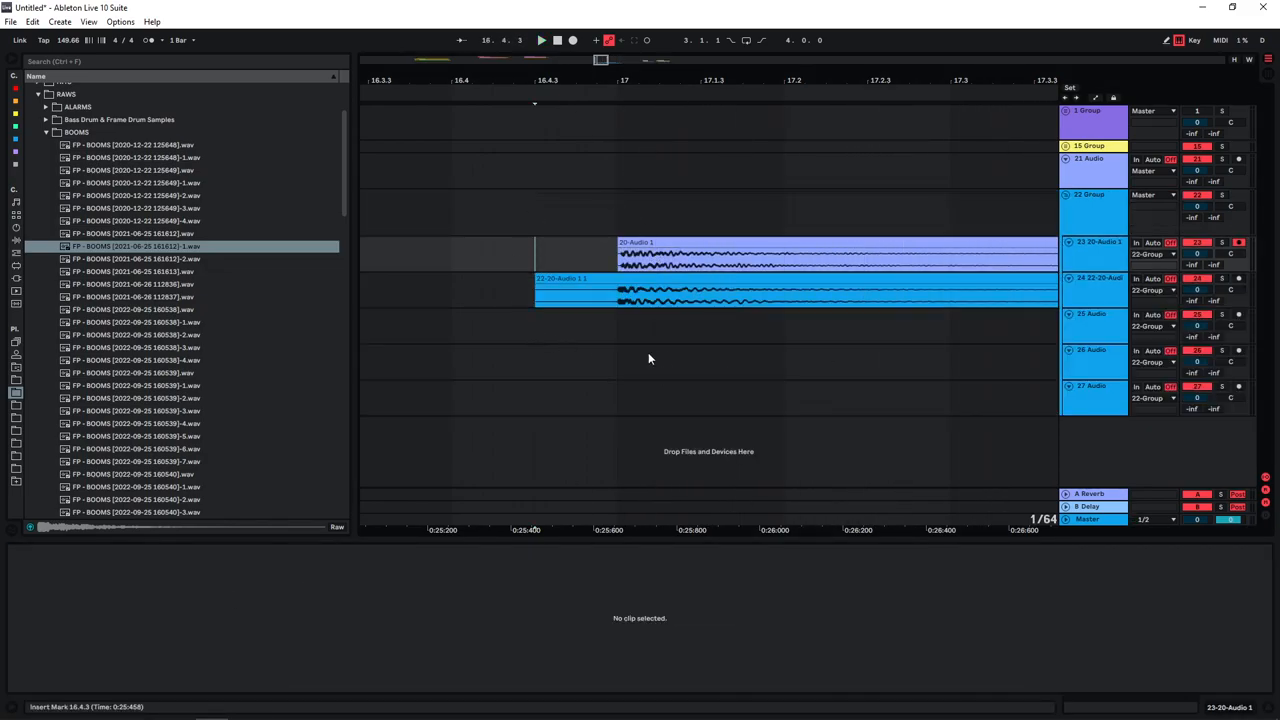
mouse_move(606, 332)
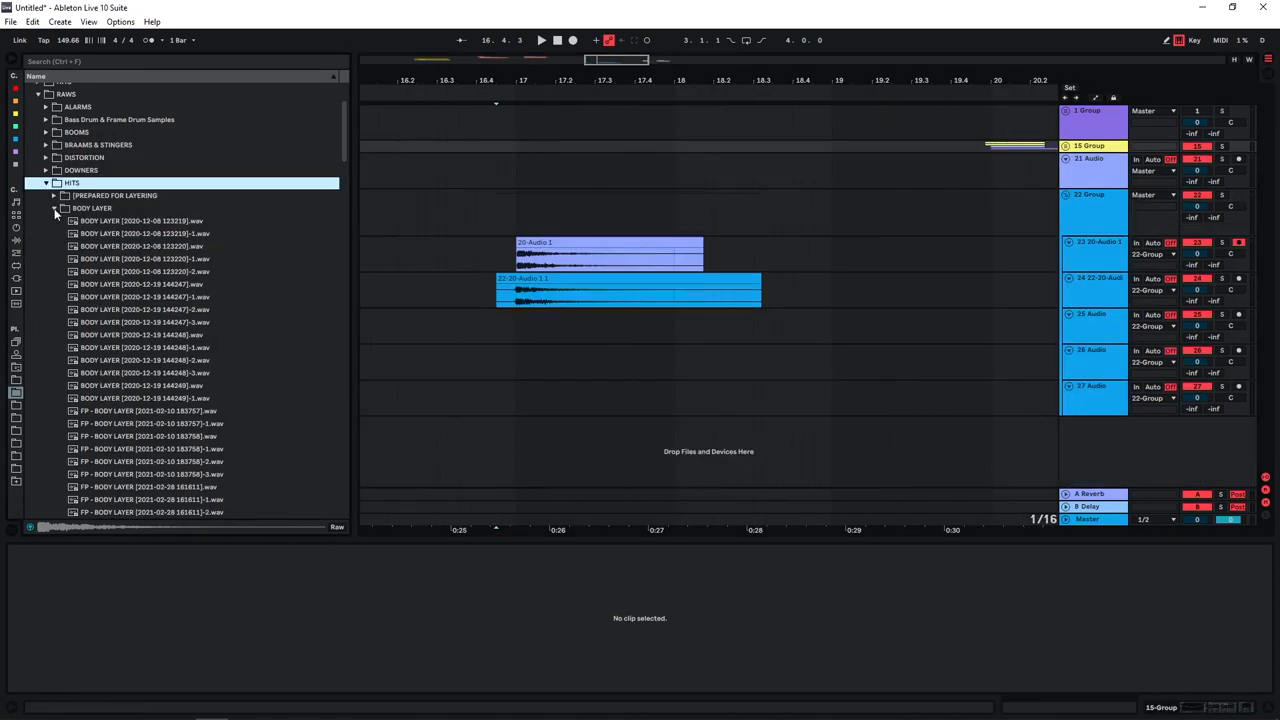
- Place a Pre Whoosh Layer sample on a new track leading up to bar 17
click(54, 208)
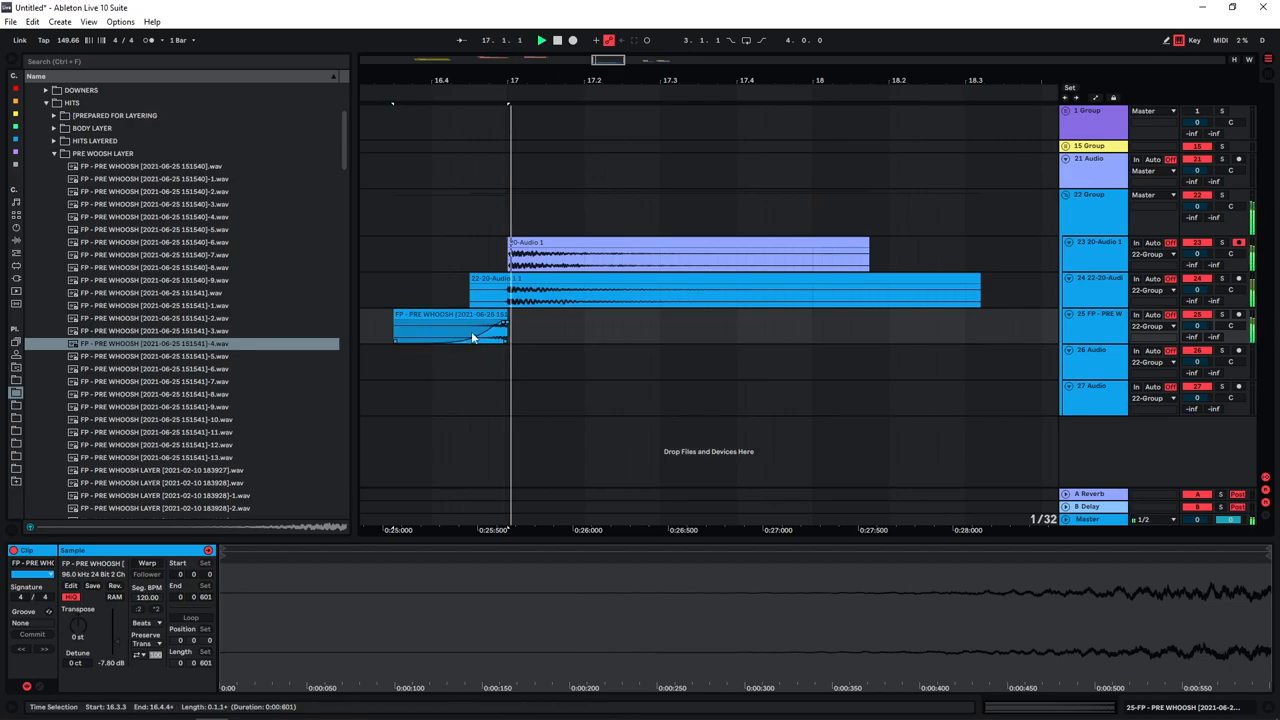
- Add a Punch Layer sample and a long Body Layer sample on new tracks at bar 17
click(94, 166)
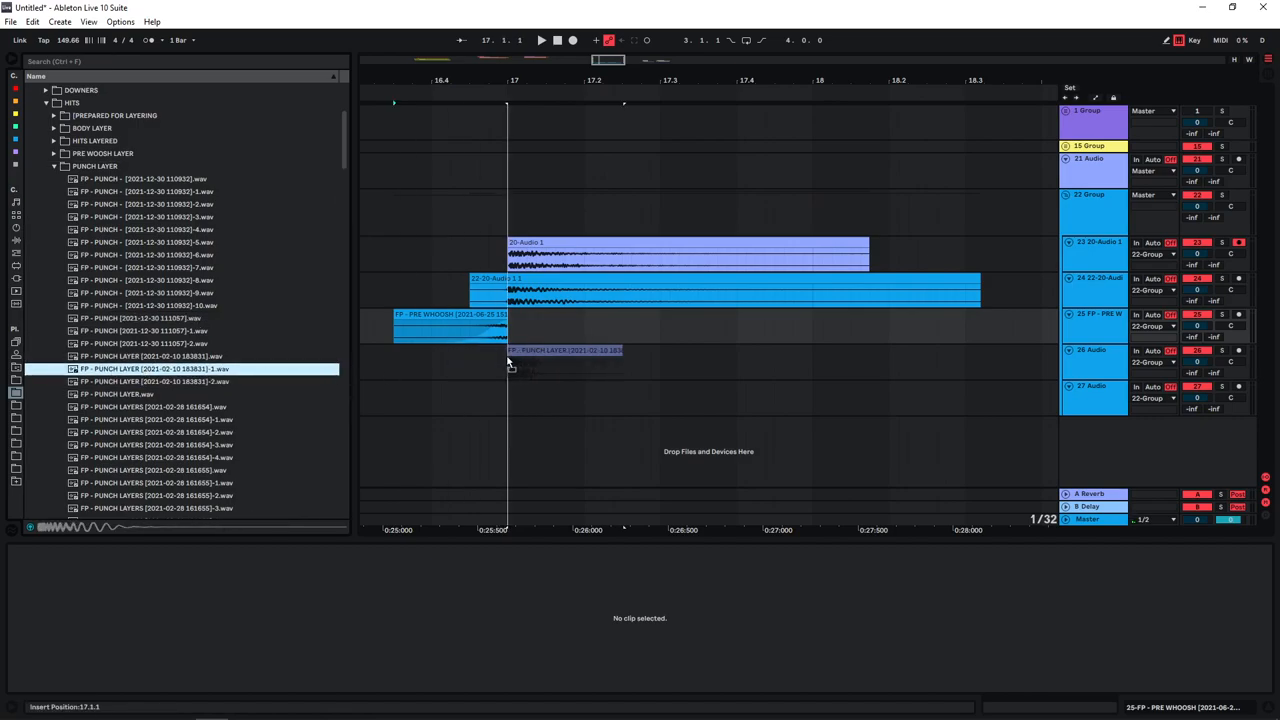
click(564, 360)
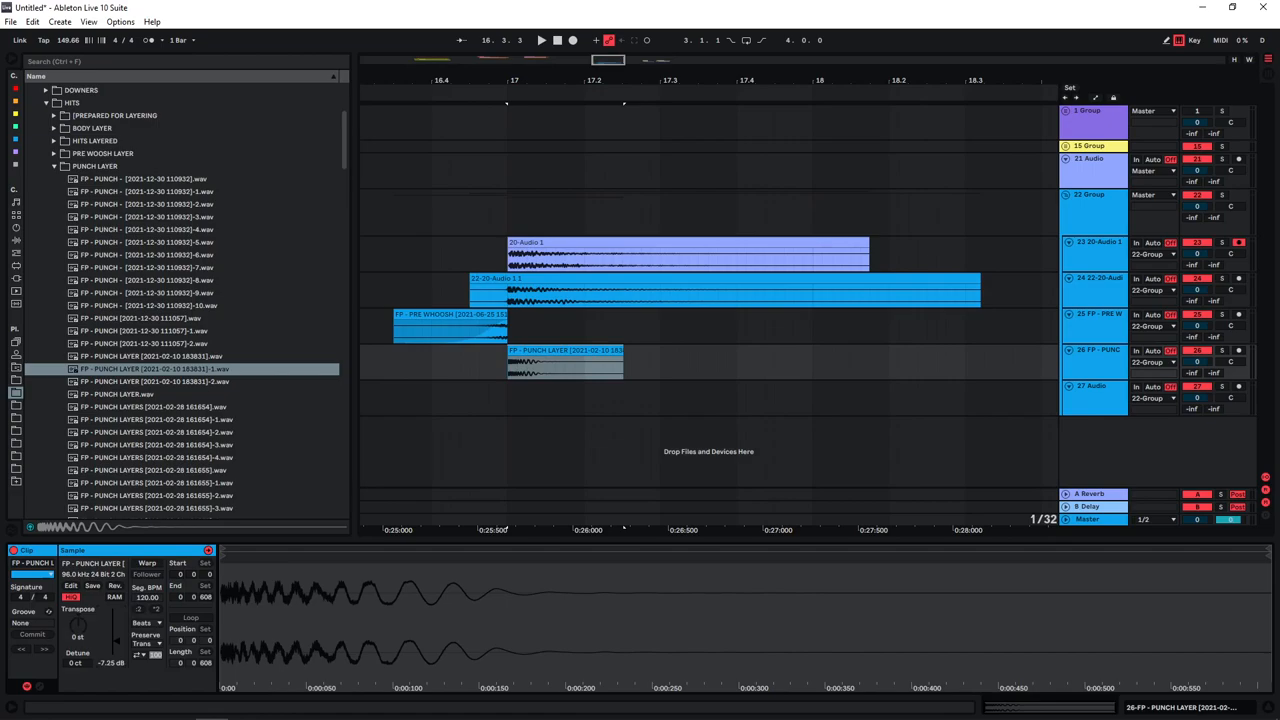
click(54, 128)
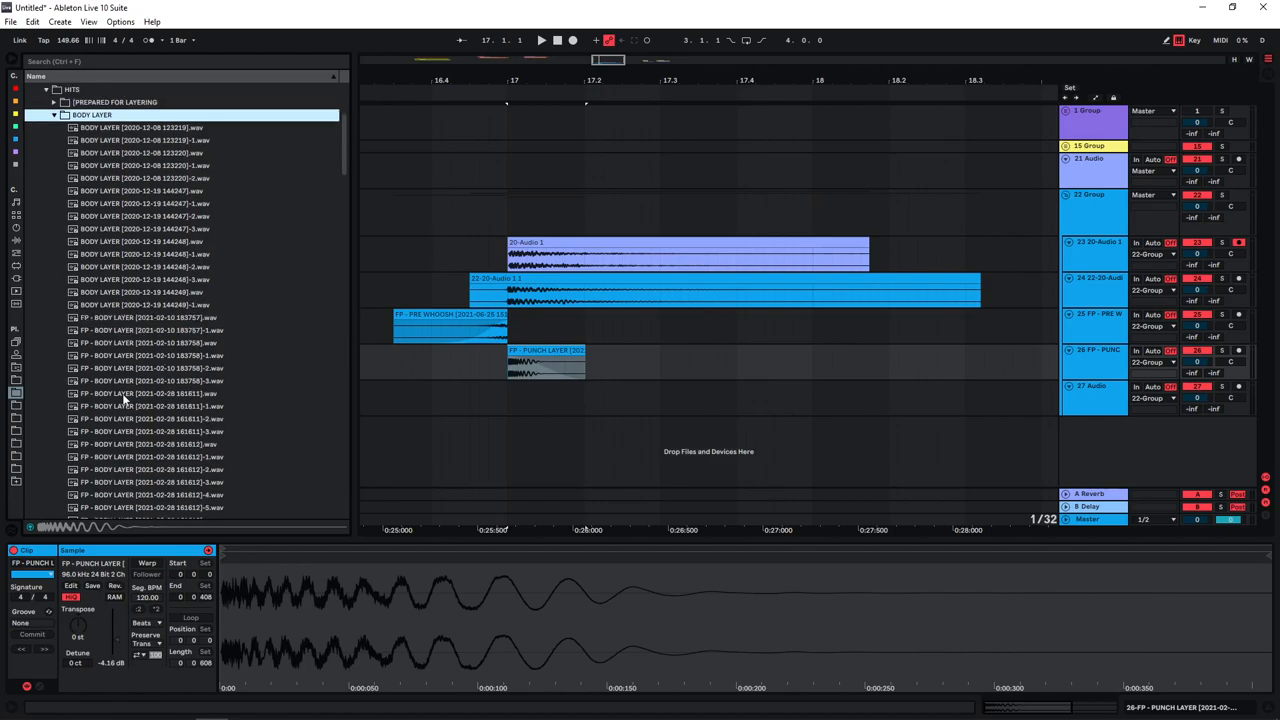
click(150, 356)
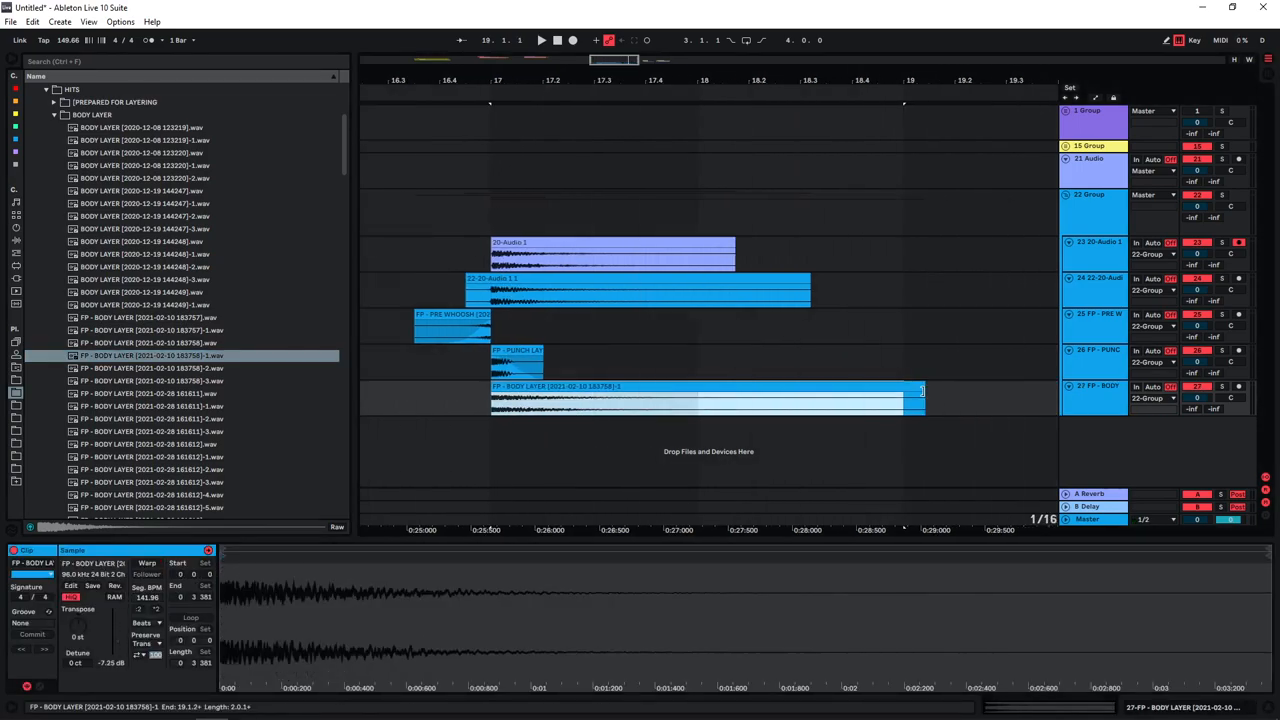
- Add a second body layer clip at bar 17 and begin the group's EQ Eight, Reverb, Glue Compressor chain
drag(920, 396, 748, 396)
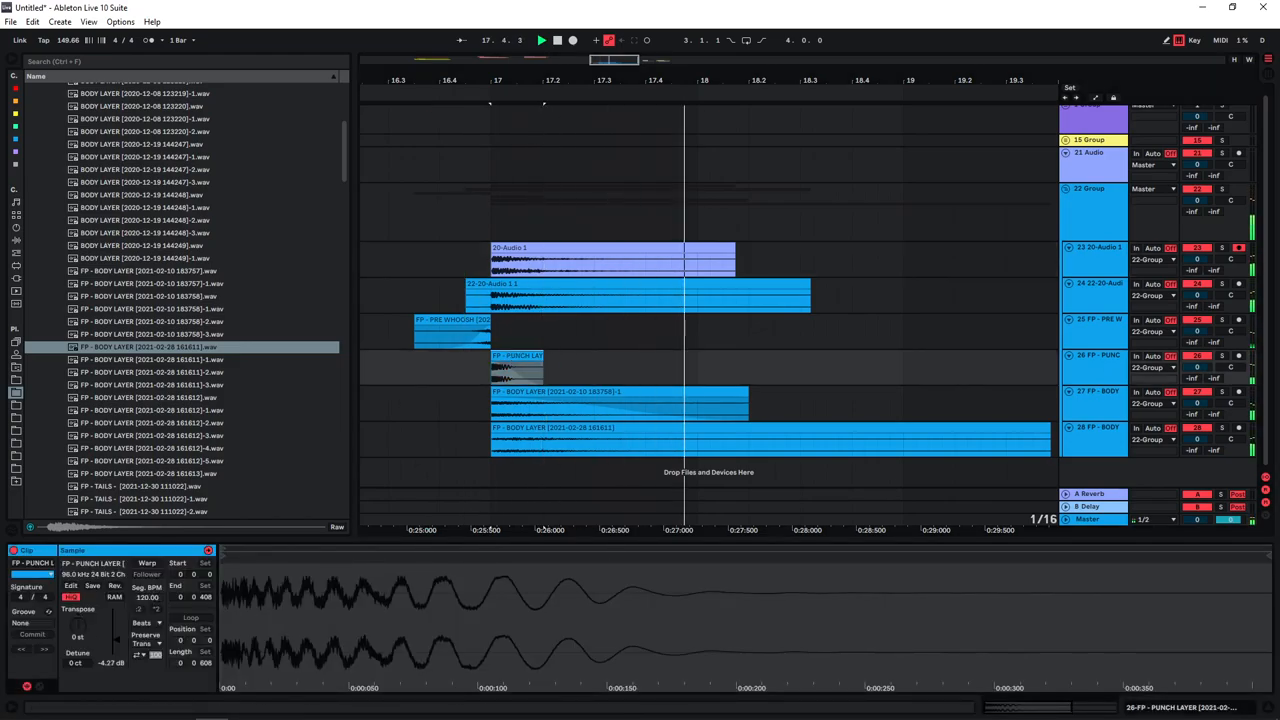
click(16, 240)
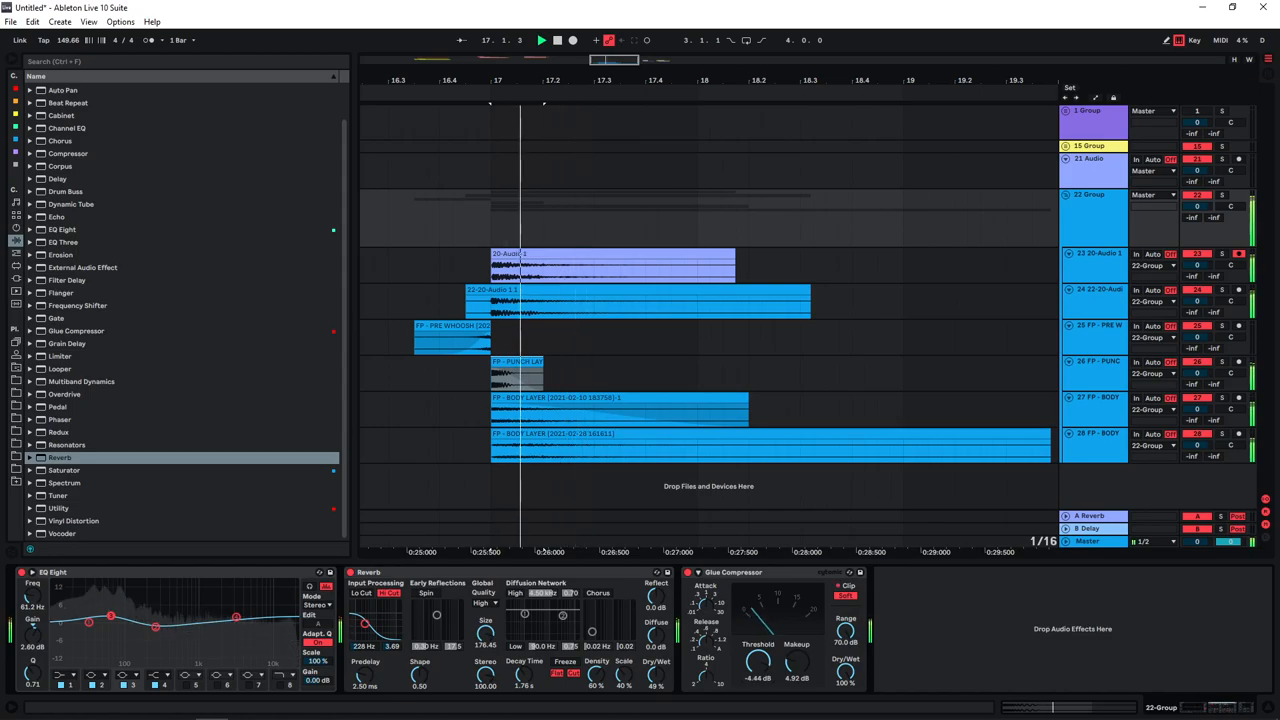
- Adjust the group compressor's makeup gain and start recording the group onto the new audio track
drag(796, 660, 796, 670)
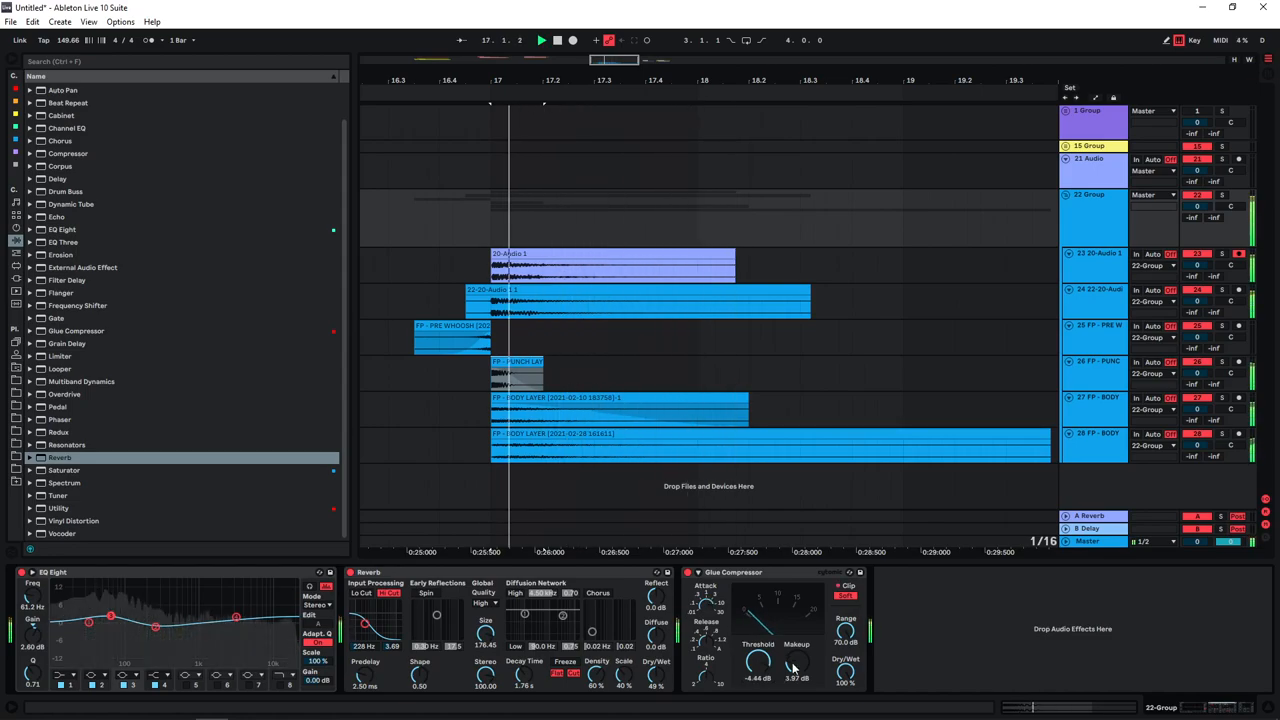
click(1066, 194)
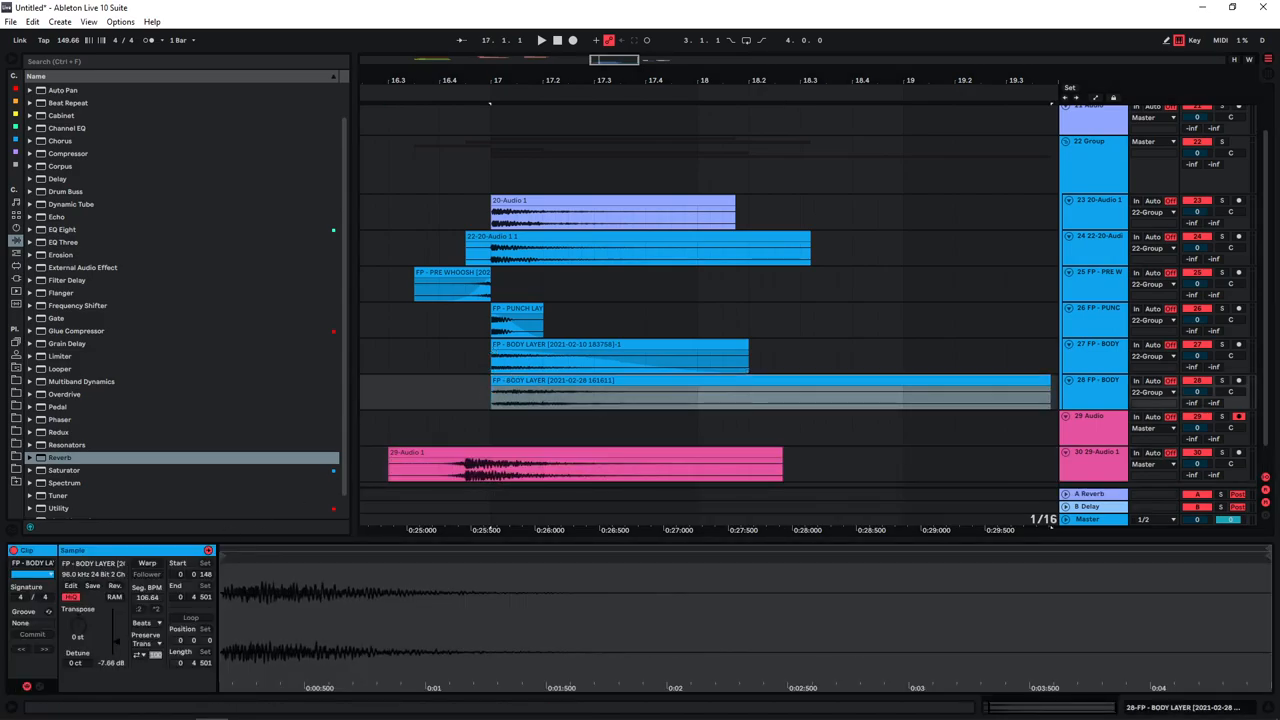
- Inspect the bounced hit clip and tweak the layers for a new variation
click(616, 350)
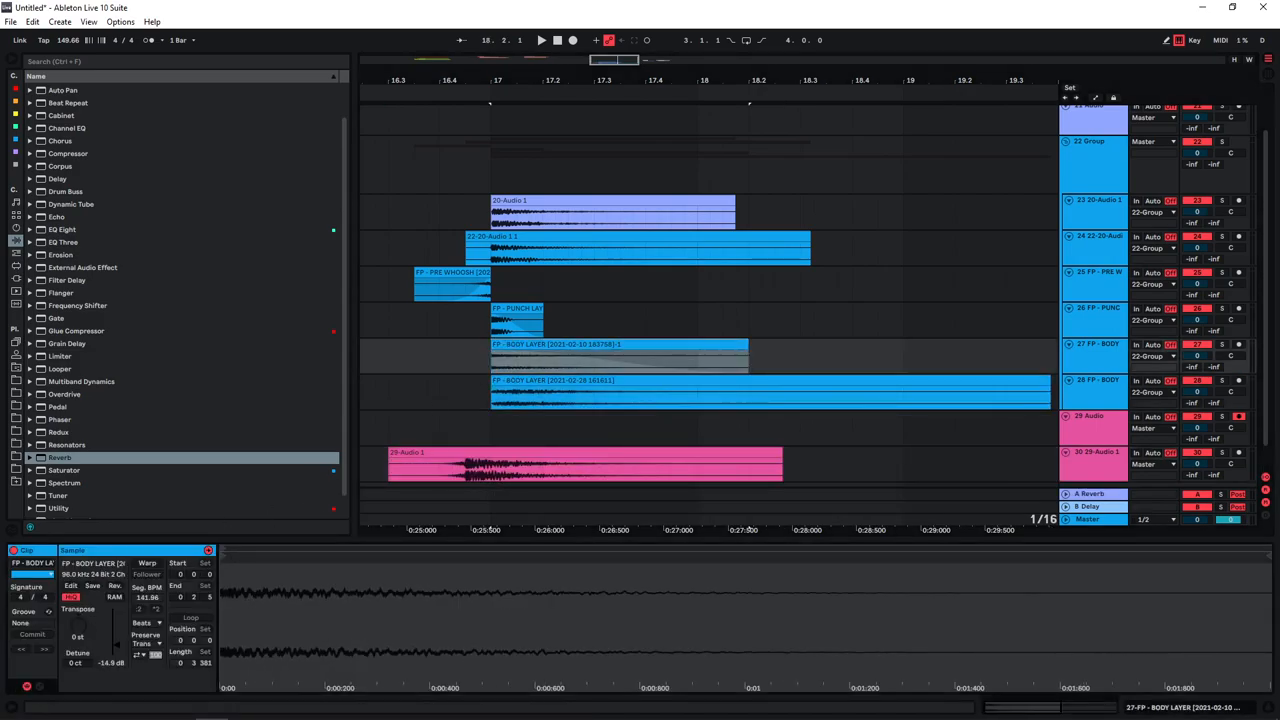
click(518, 320)
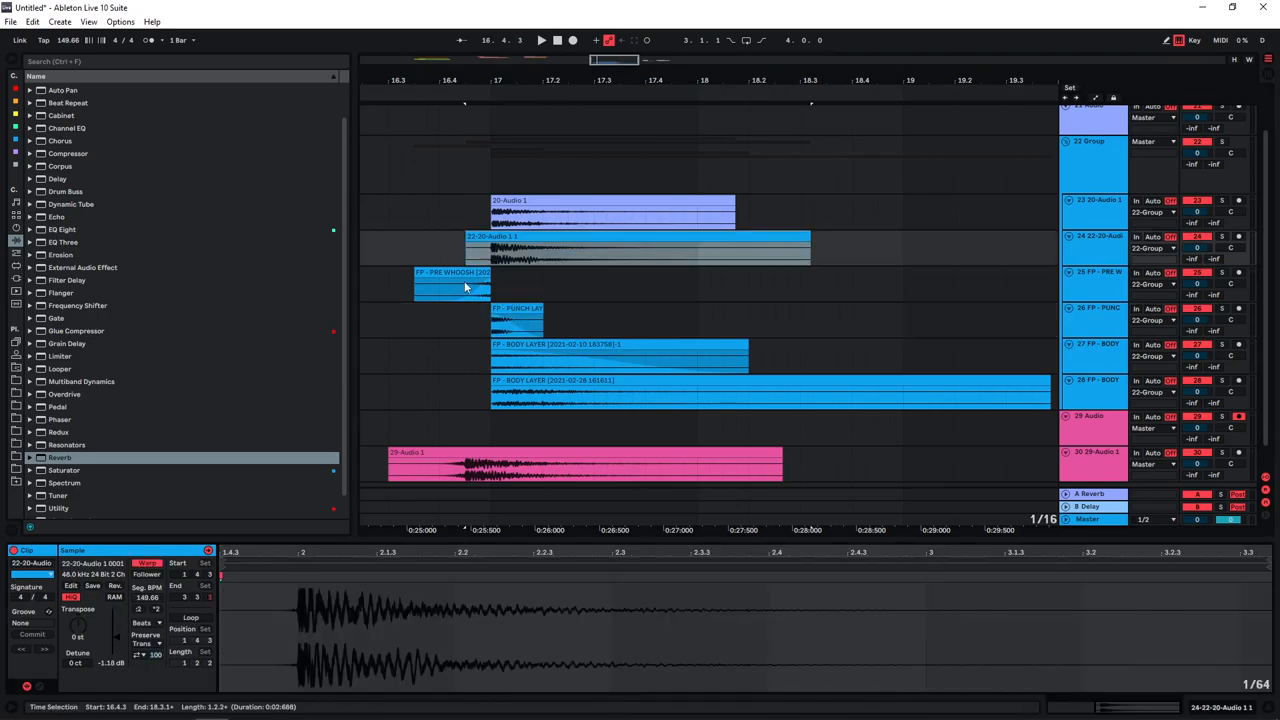
click(610, 210)
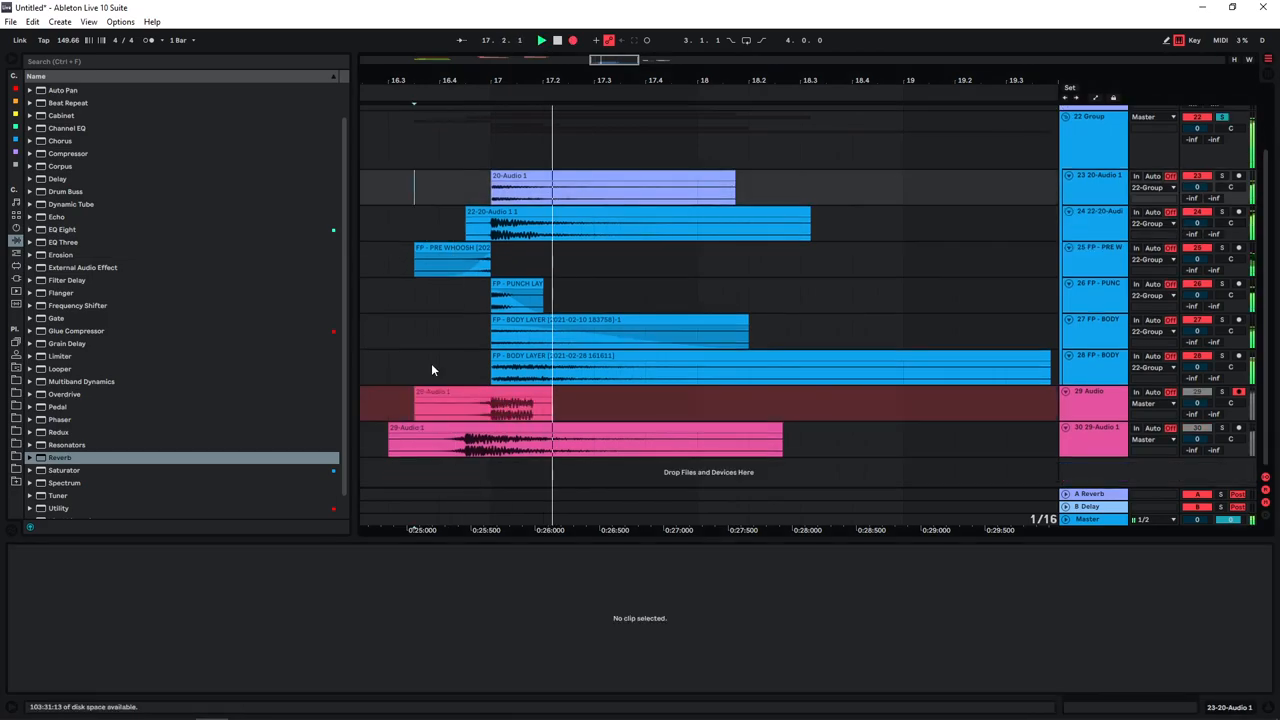
- Record the group again and inspect the second variation clip to the right of the first
click(920, 440)
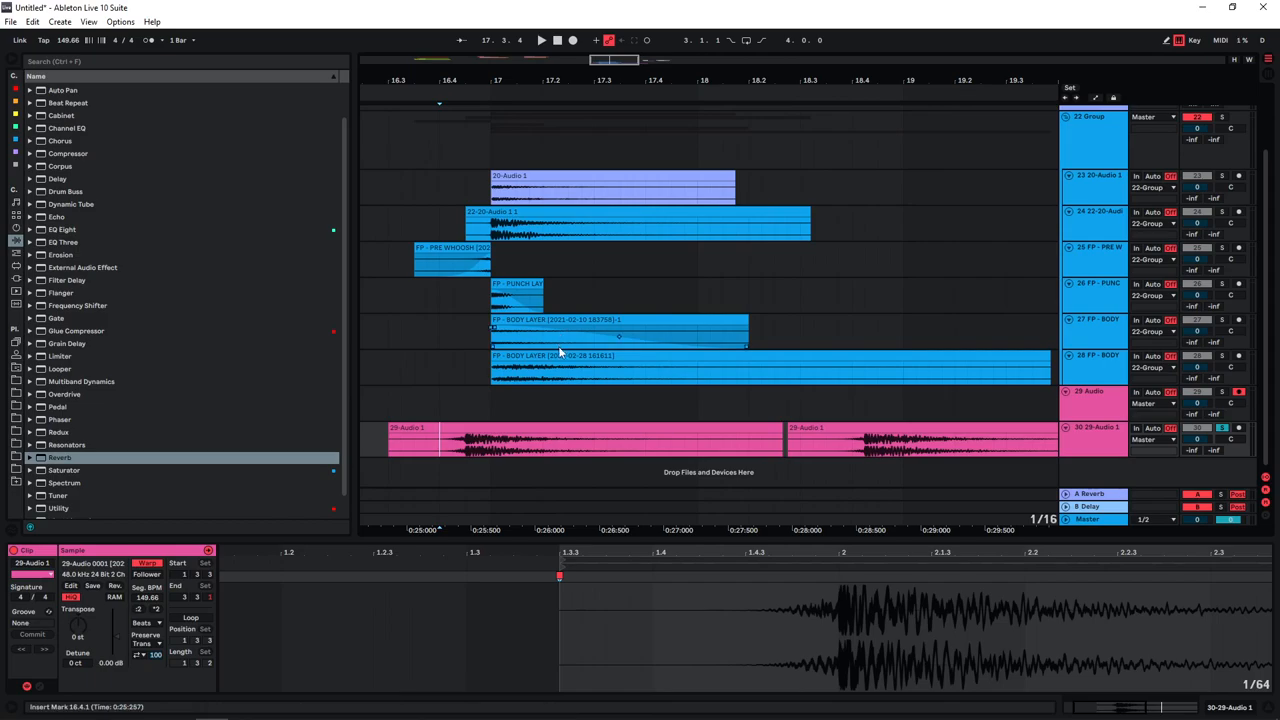
click(870, 436)
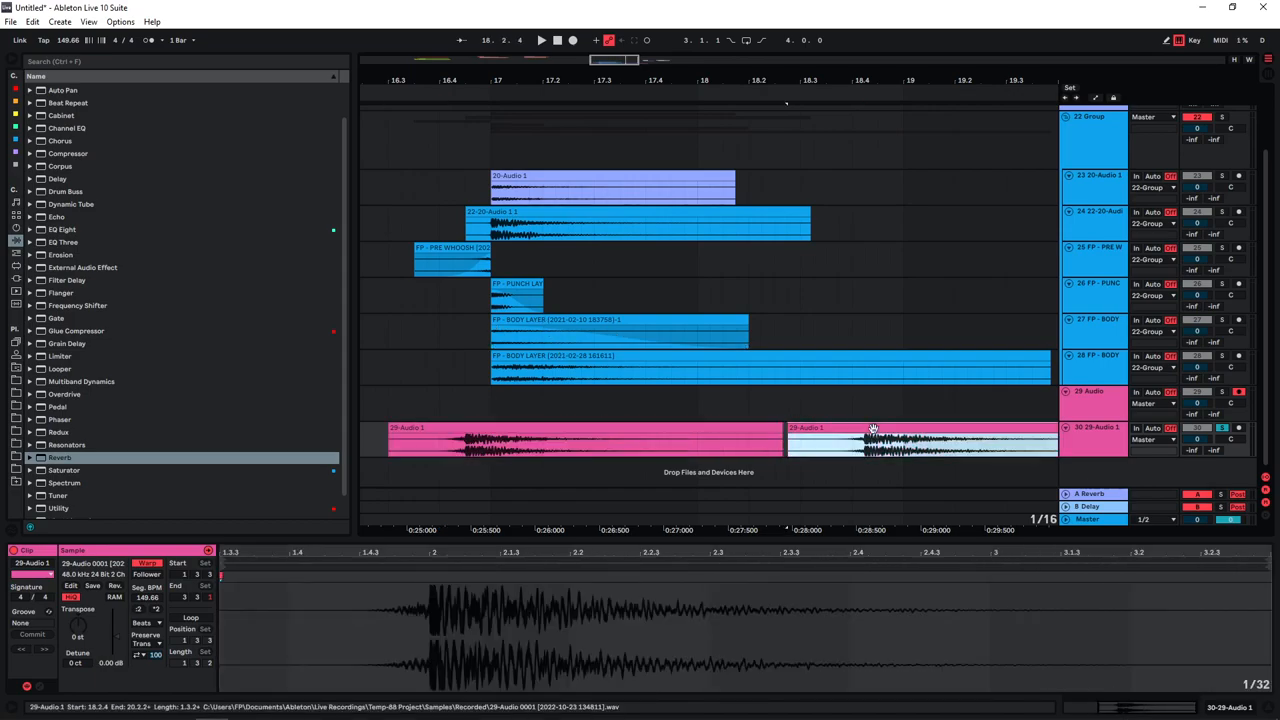